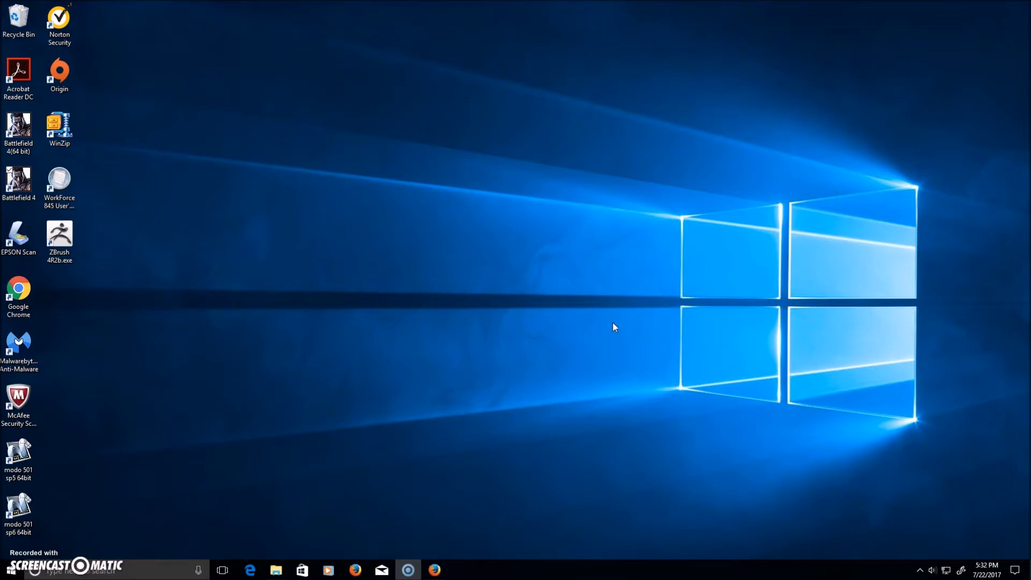
mouse_move(512, 310)
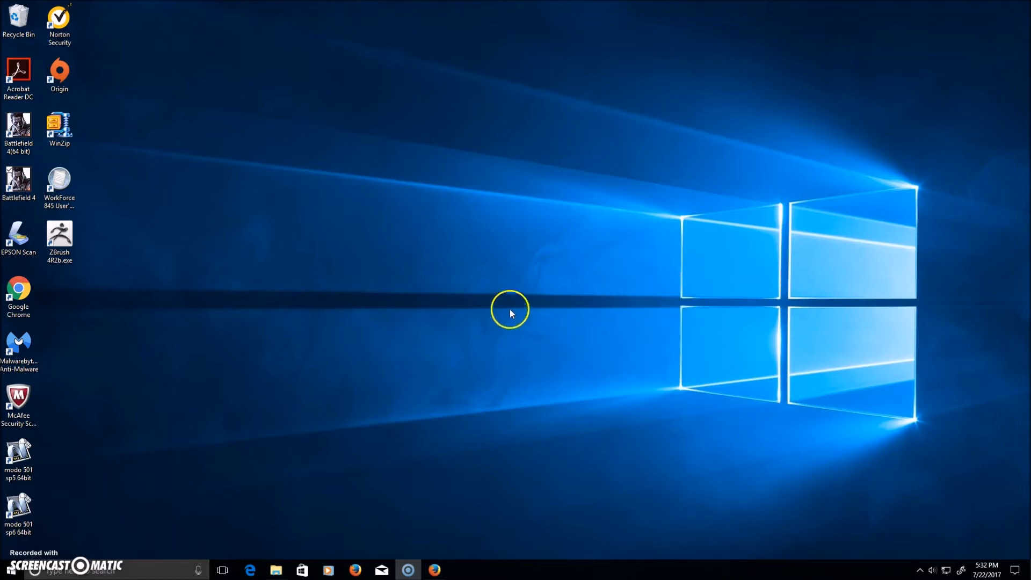
mouse_move(576, 370)
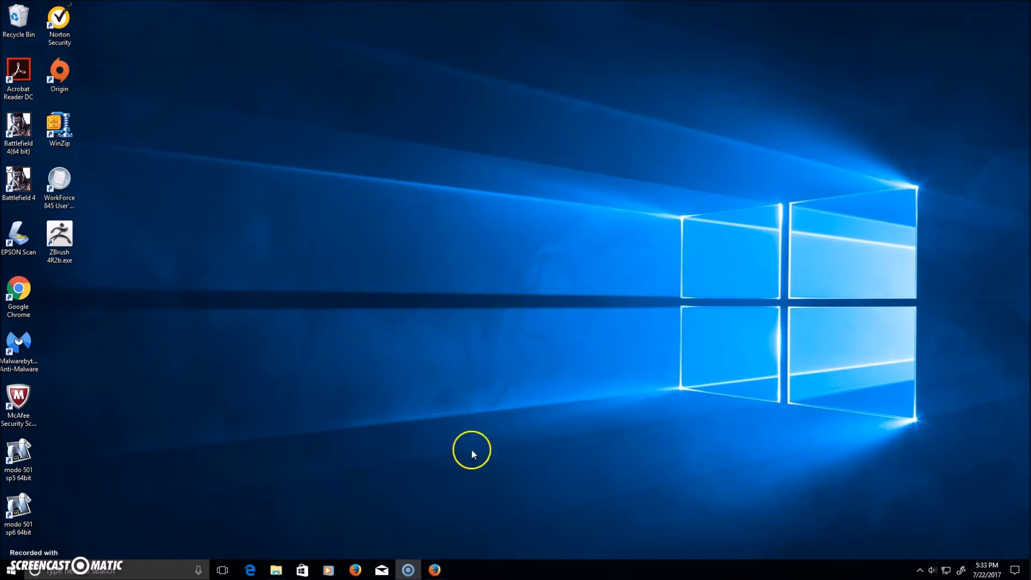
mouse_move(463, 404)
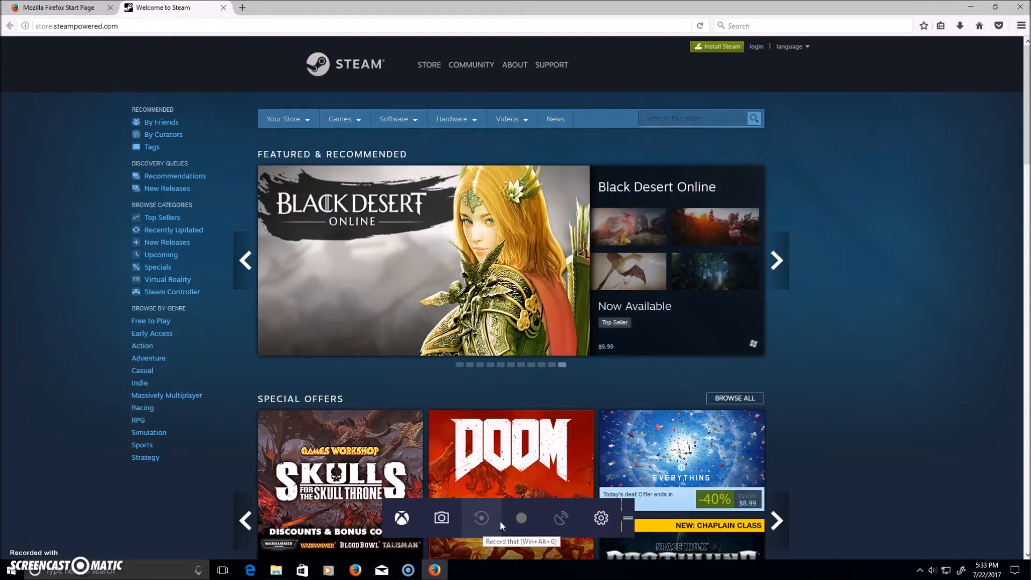
mouse_move(598, 528)
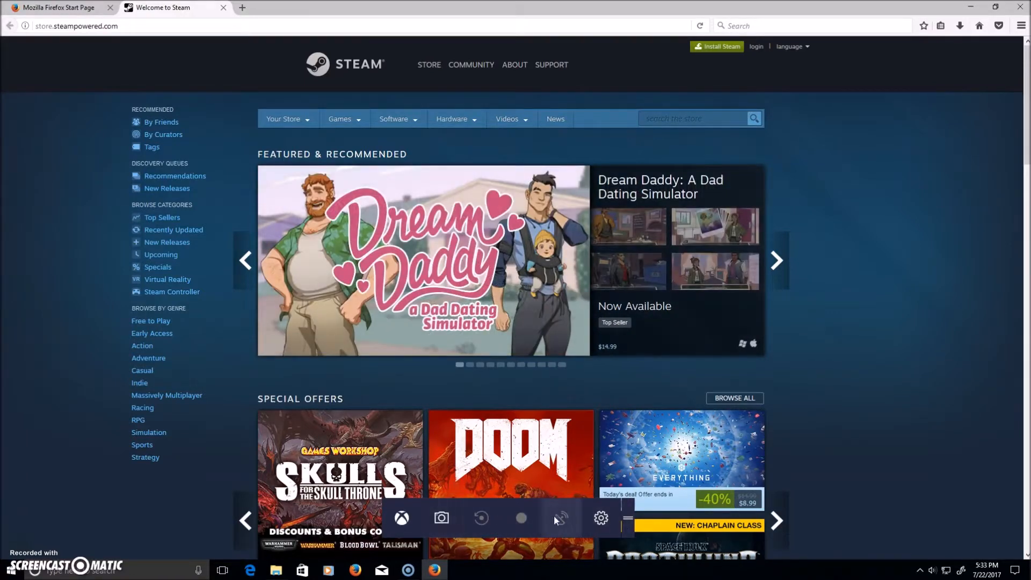
mouse_move(3, 535)
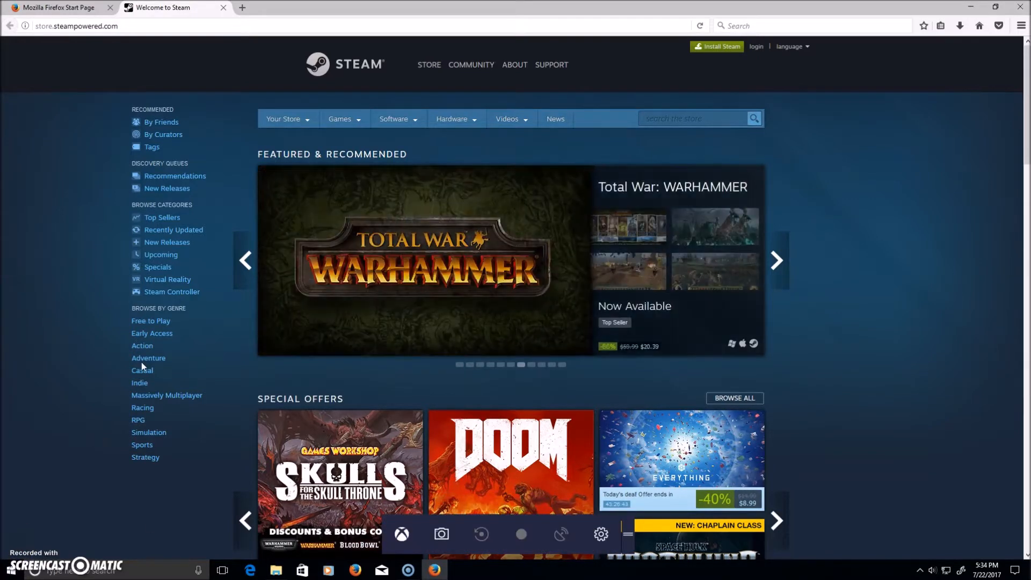
mouse_move(35, 362)
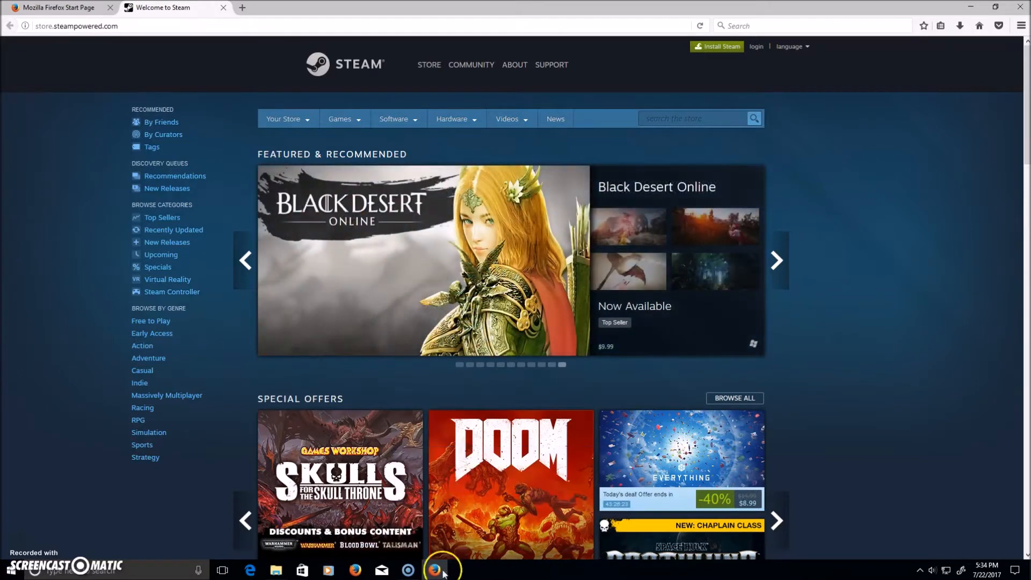
mouse_move(389, 404)
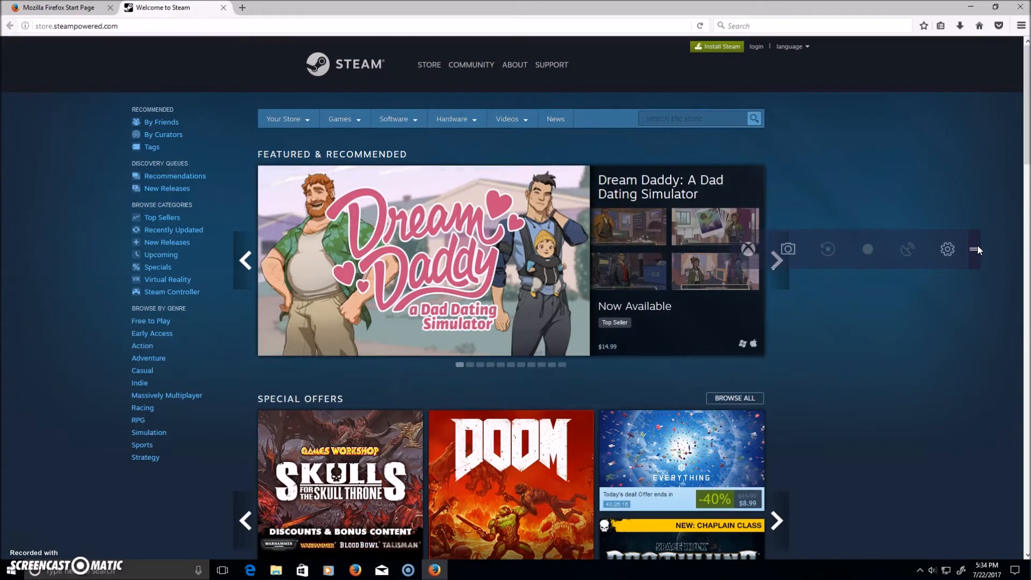
Drag the Game Bar by its grip to a new spot mid-page over the Steam store.
left_click(776, 260)
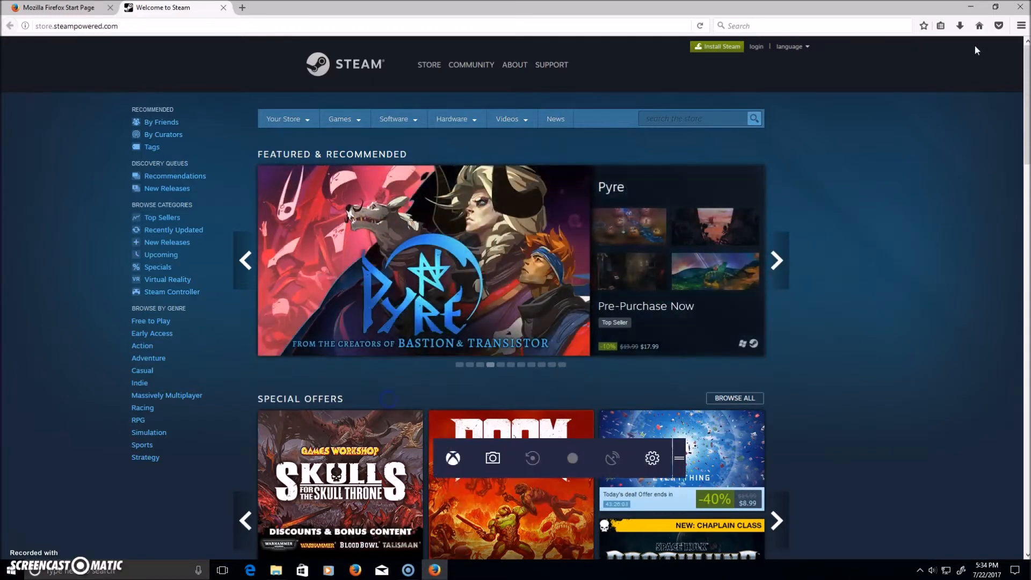
mouse_move(681, 464)
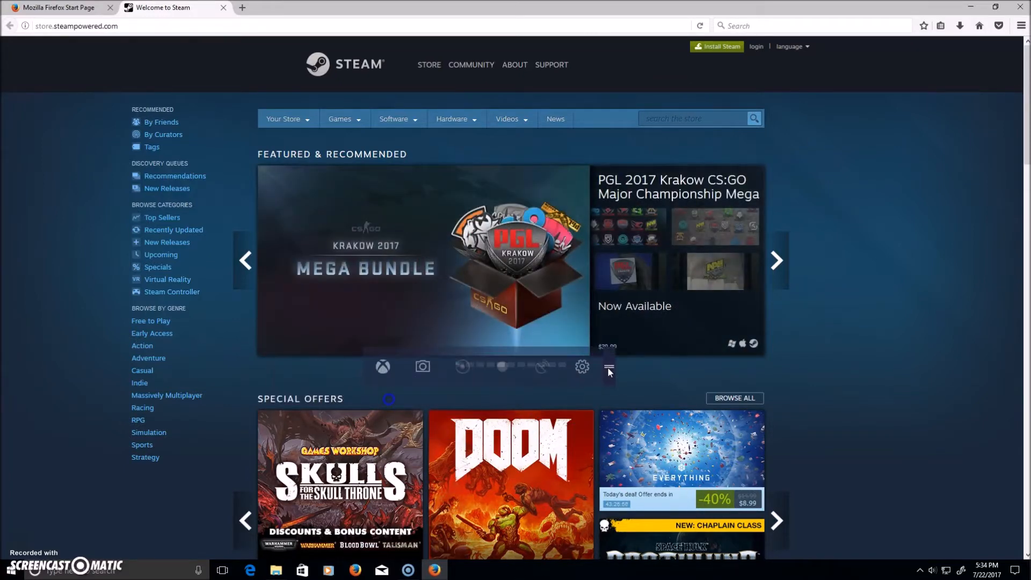
left_click(609, 366)
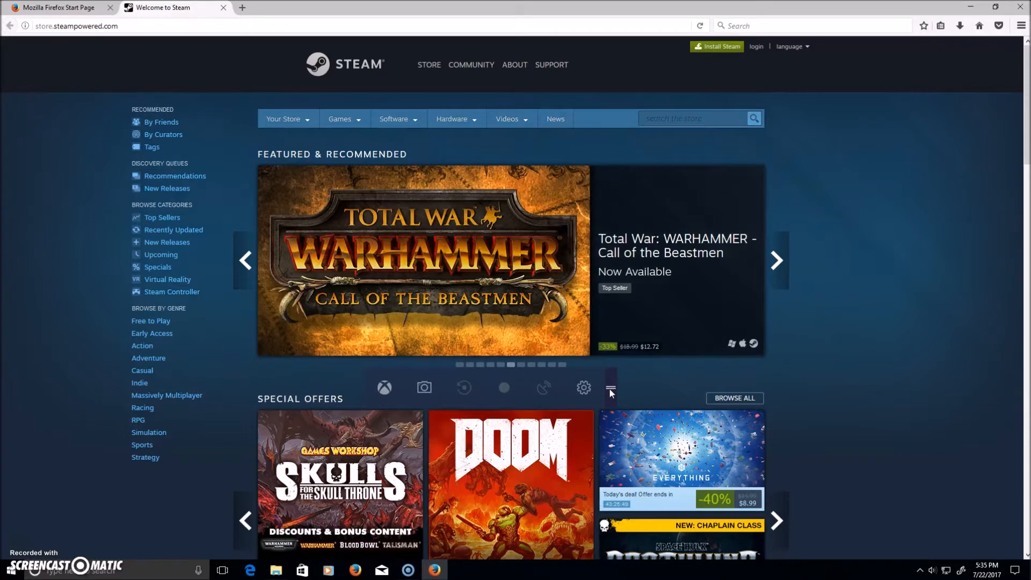
left_click(623, 381)
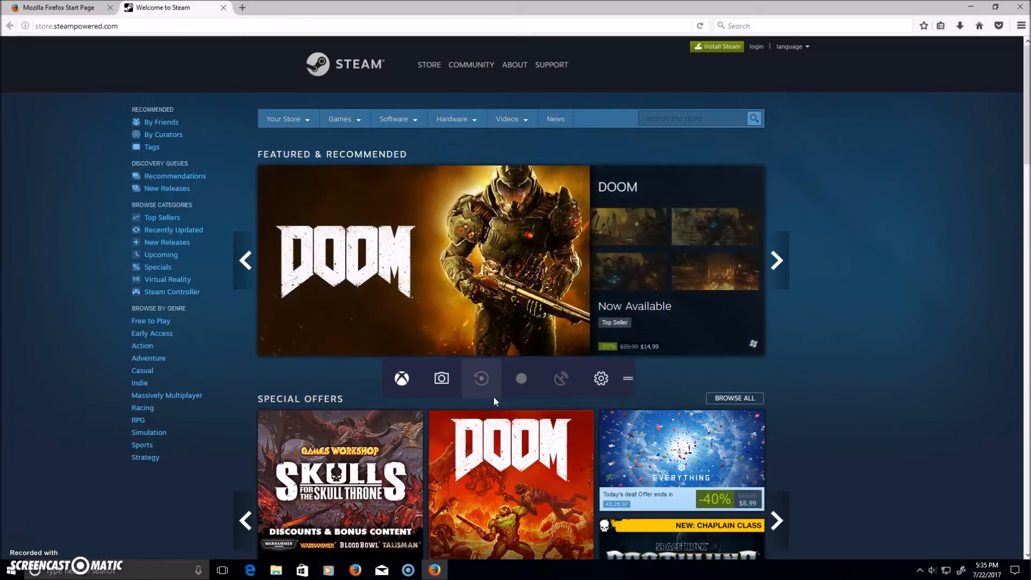
mouse_move(703, 365)
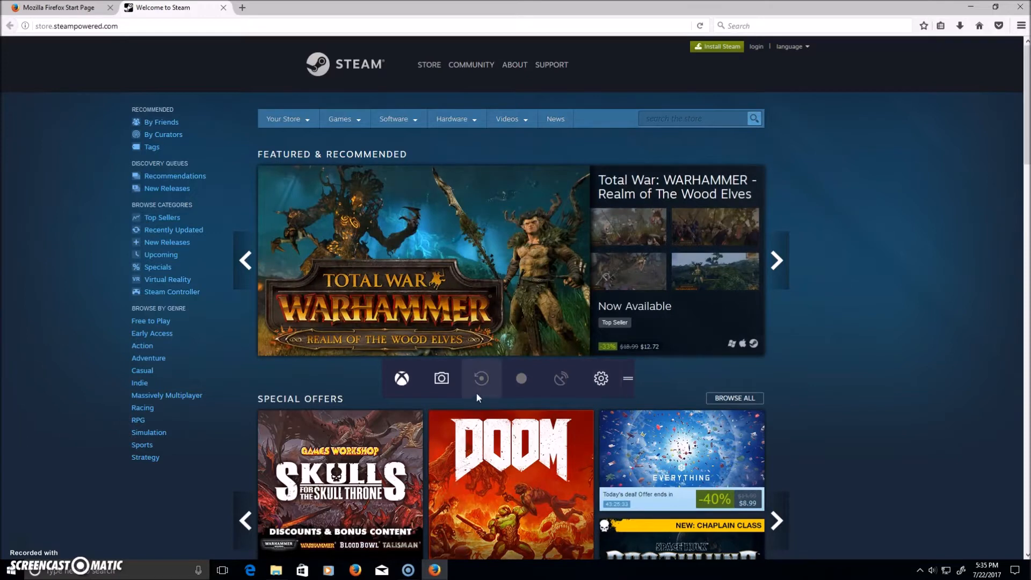
mouse_move(663, 368)
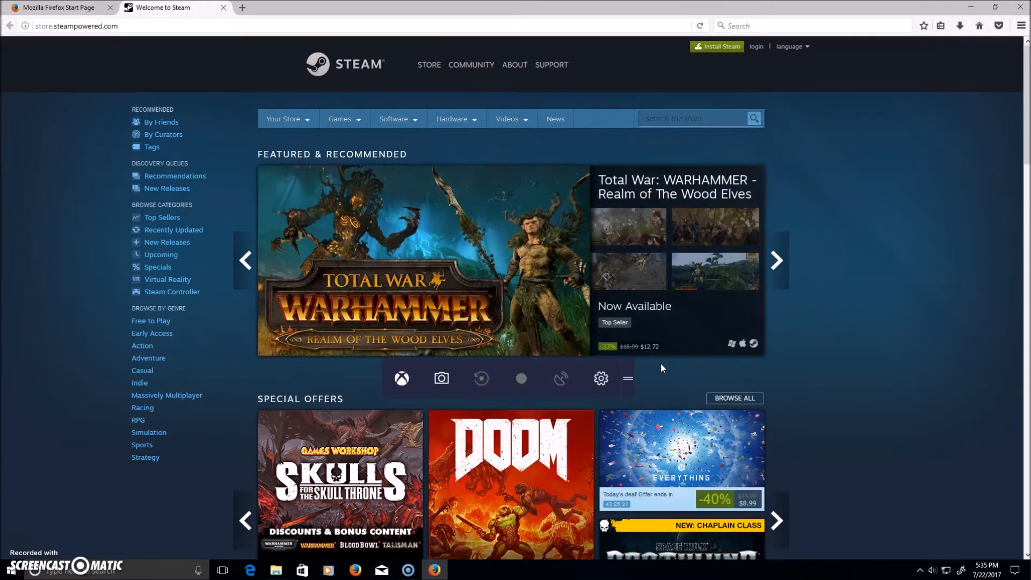
mouse_move(675, 368)
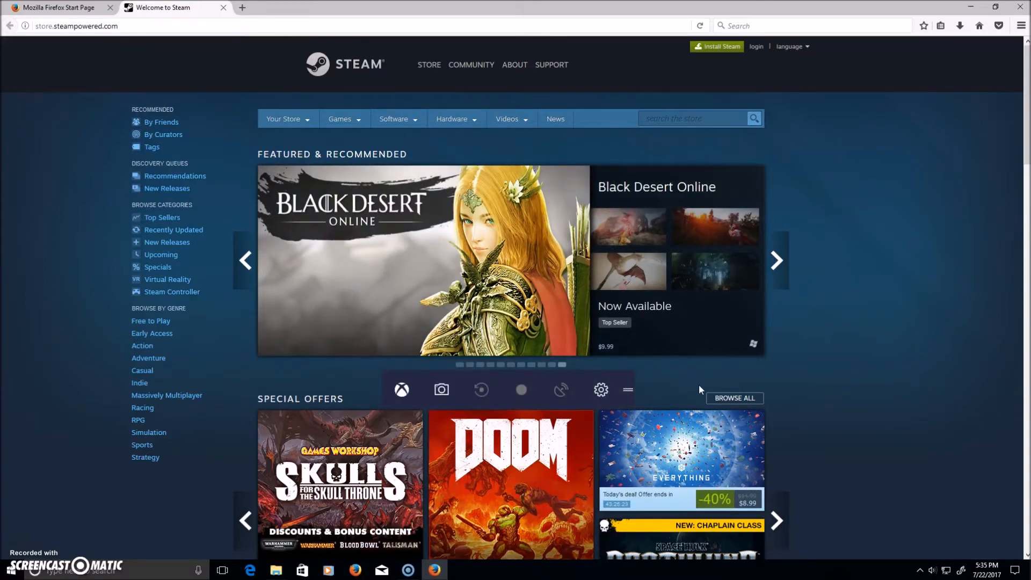
mouse_move(735, 386)
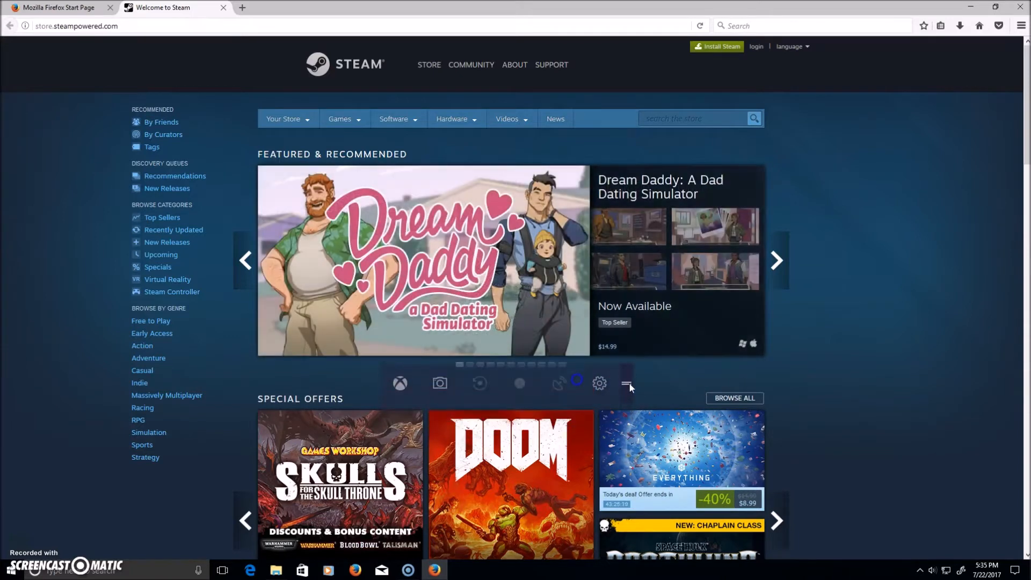
mouse_move(588, 380)
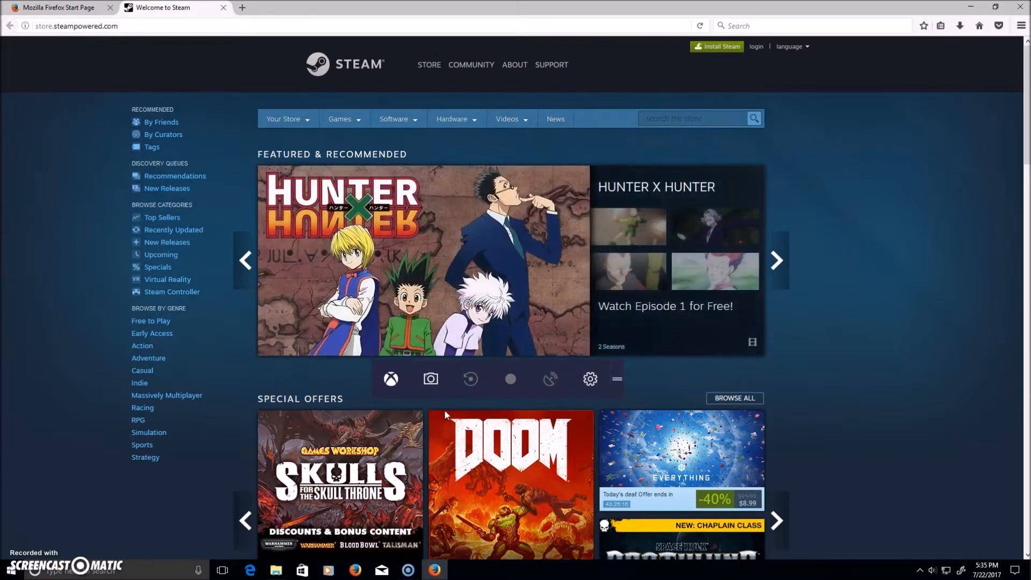
mouse_move(460, 326)
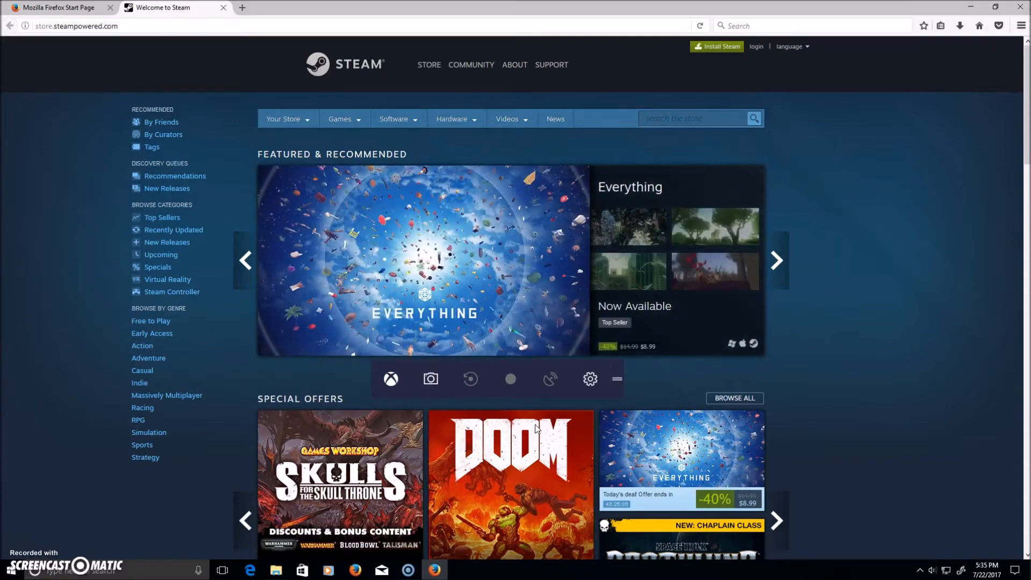
mouse_move(550, 379)
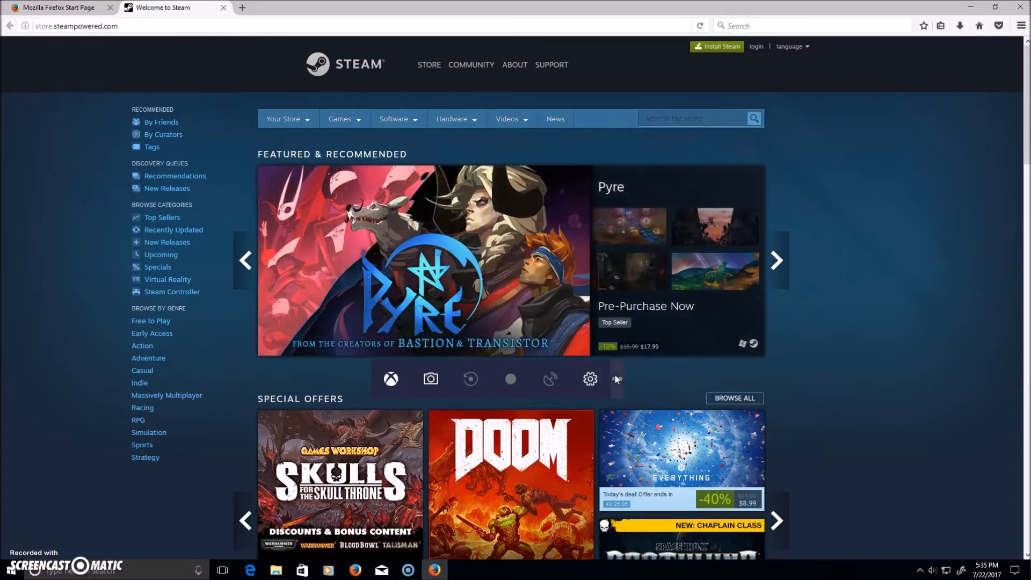
mouse_move(684, 389)
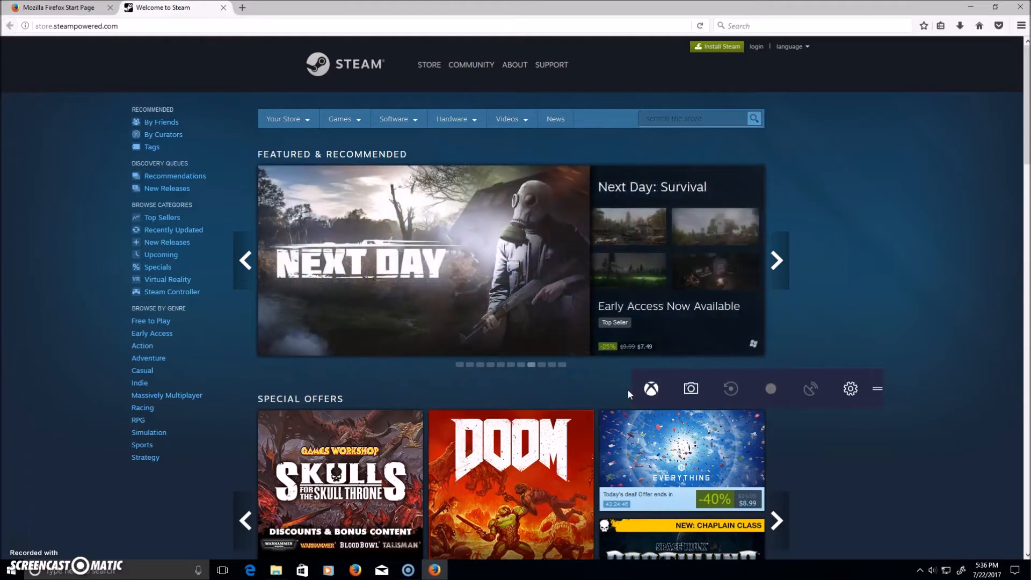
mouse_move(651, 388)
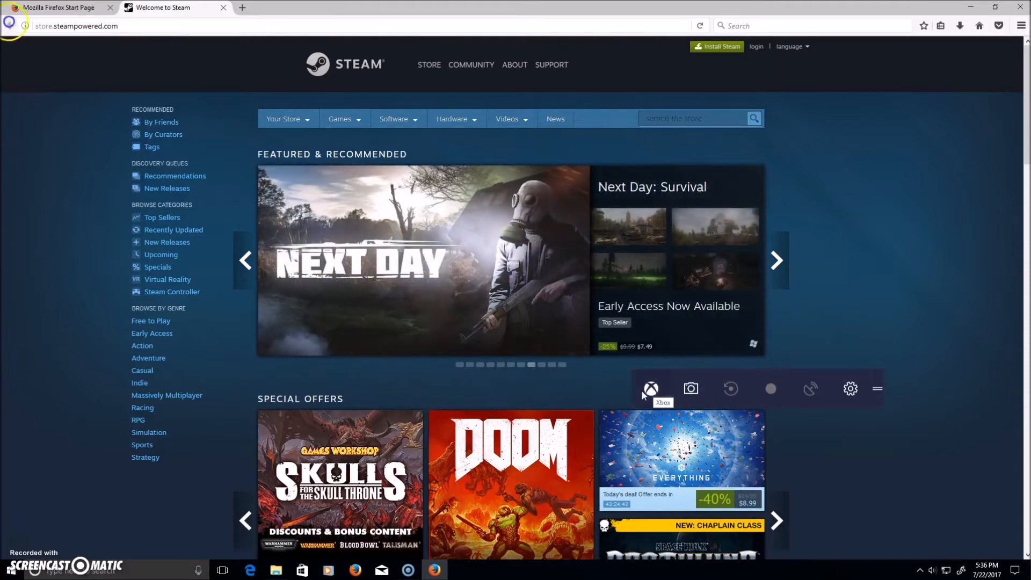
left_click(650, 389)
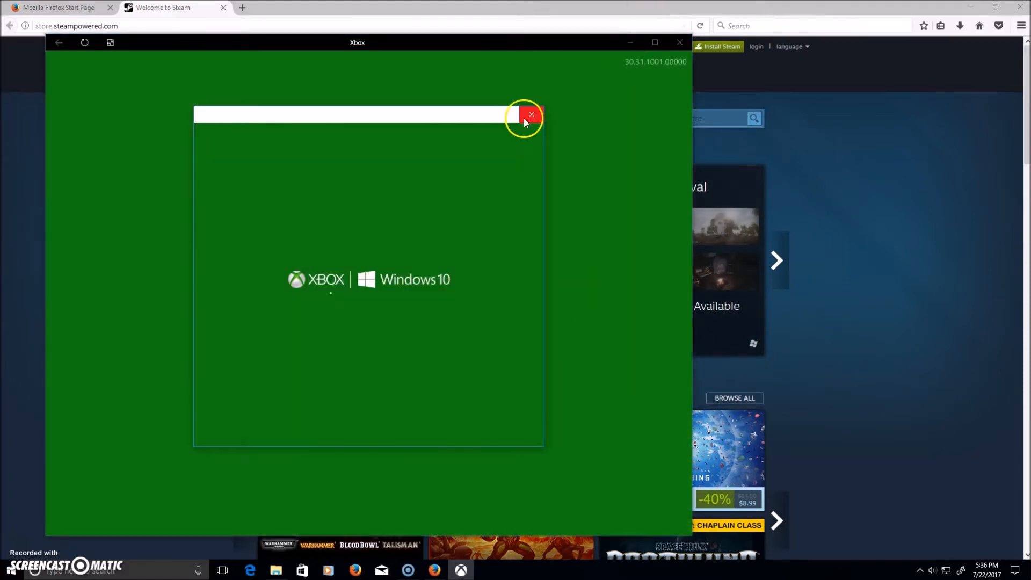
left_click(530, 115)
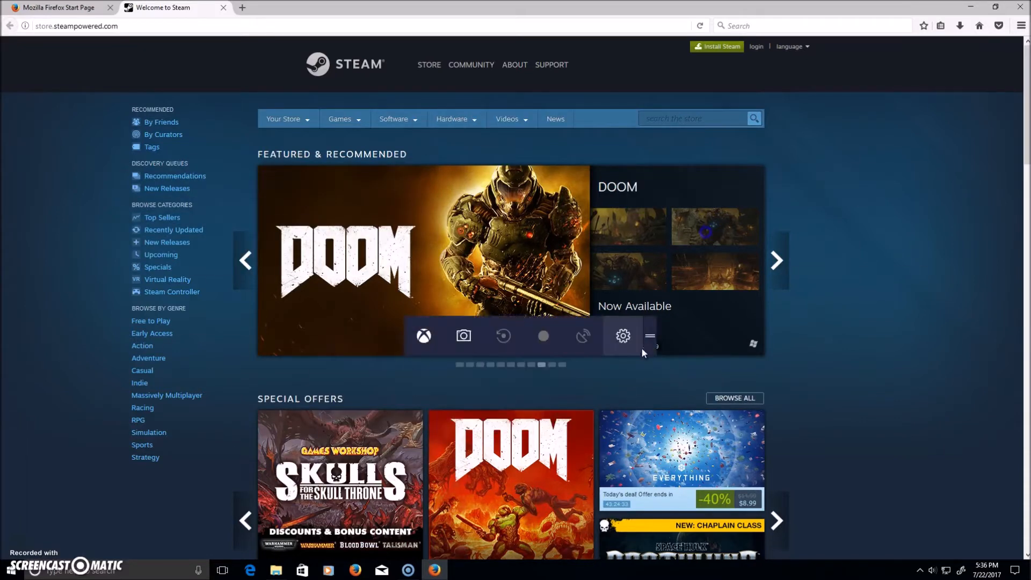
Open the Game bar settings panel over the Steam page, then click outside to dismiss it.
left_click(622, 337)
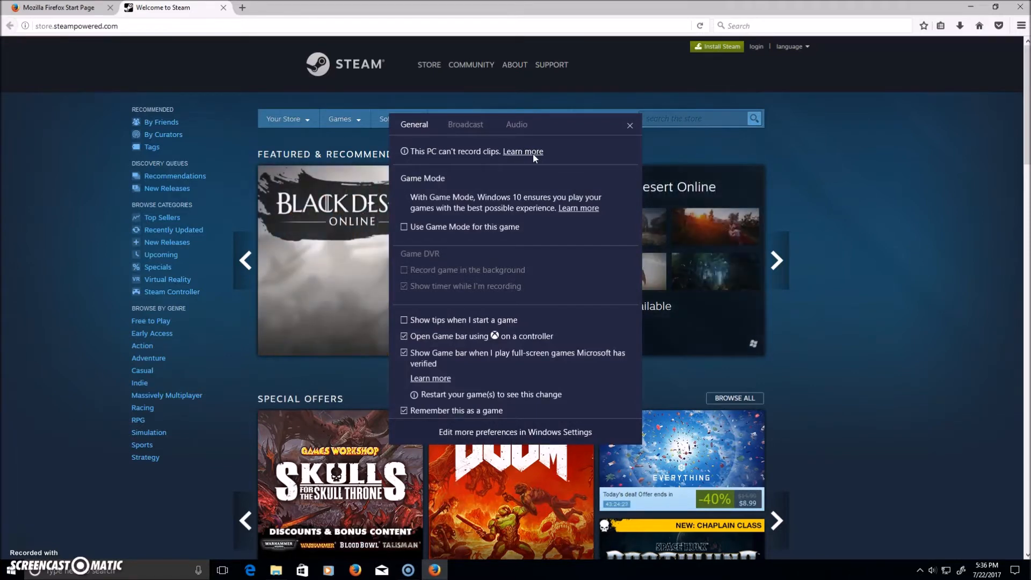
mouse_move(525, 157)
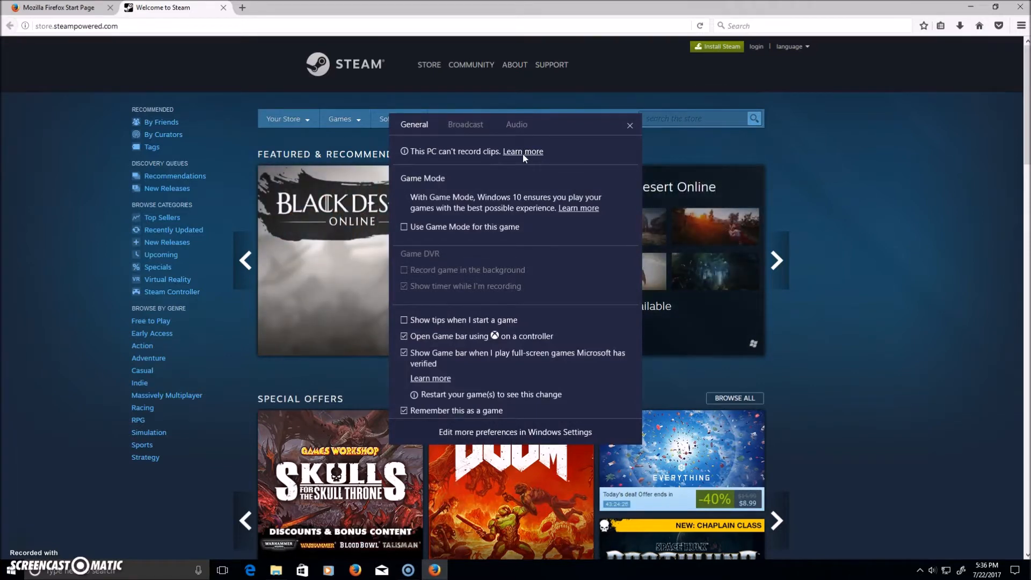
mouse_move(595, 210)
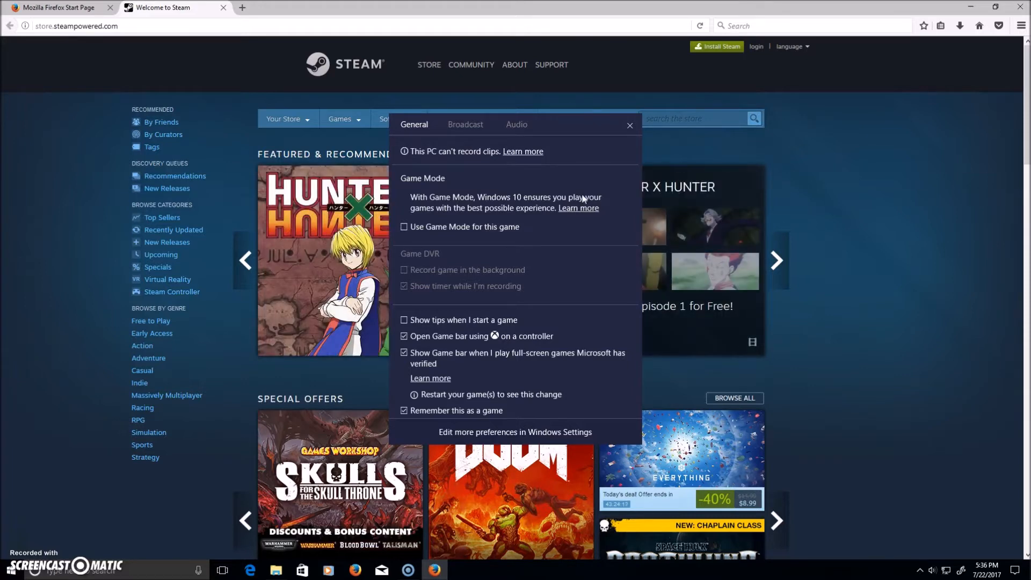
mouse_move(571, 191)
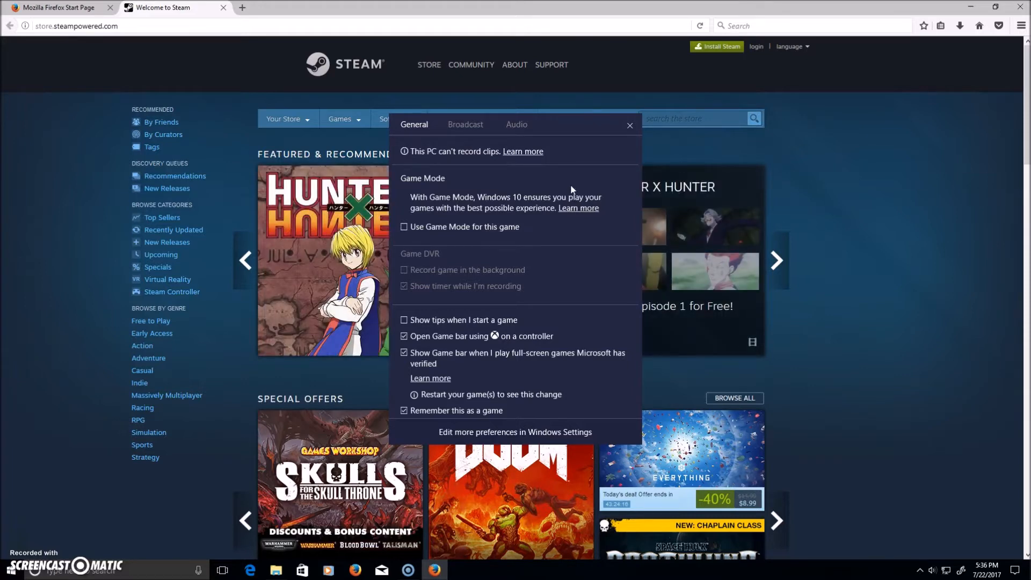
mouse_move(566, 132)
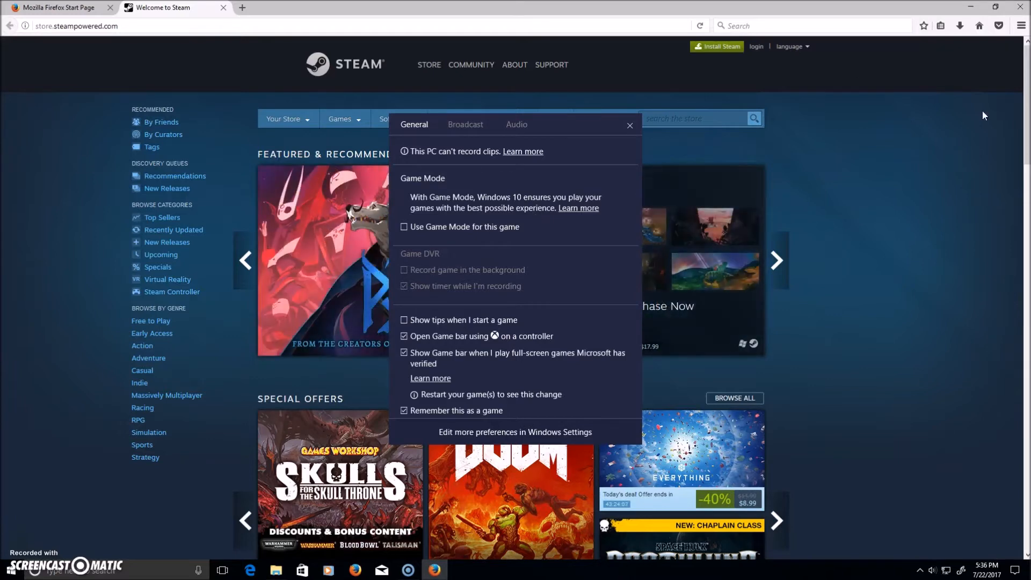
mouse_move(548, 252)
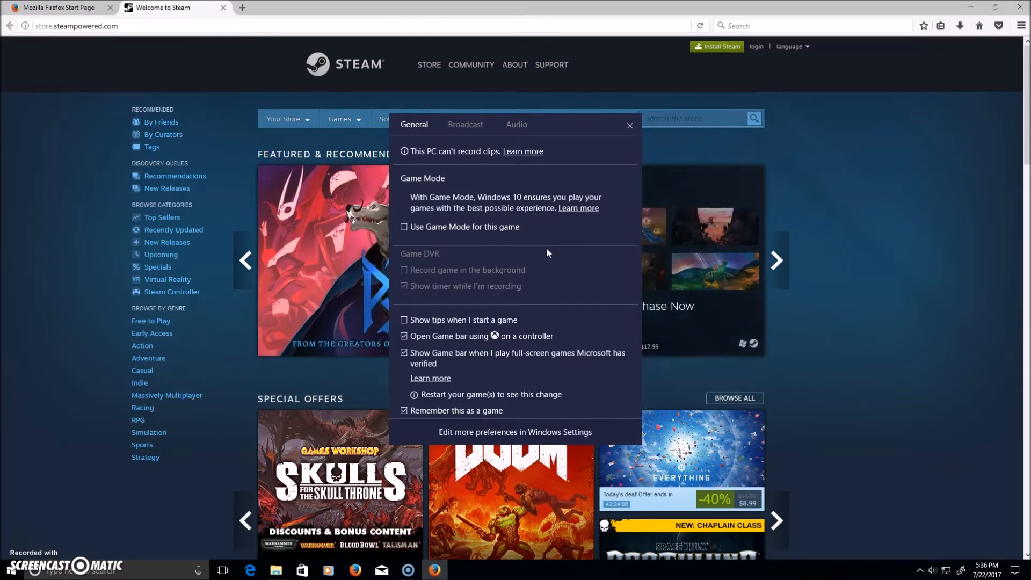
mouse_move(550, 251)
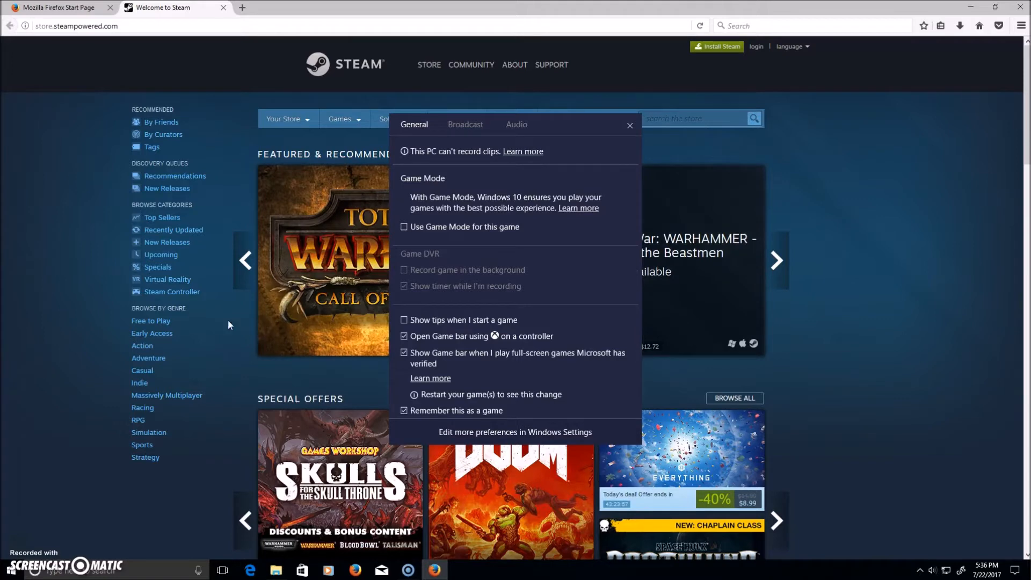
mouse_move(97, 344)
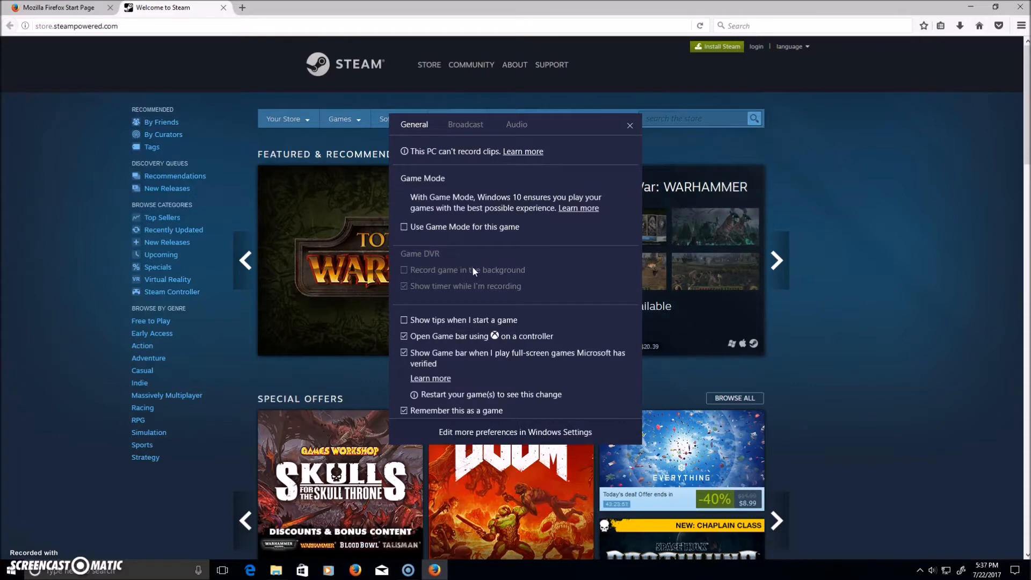
mouse_move(444, 280)
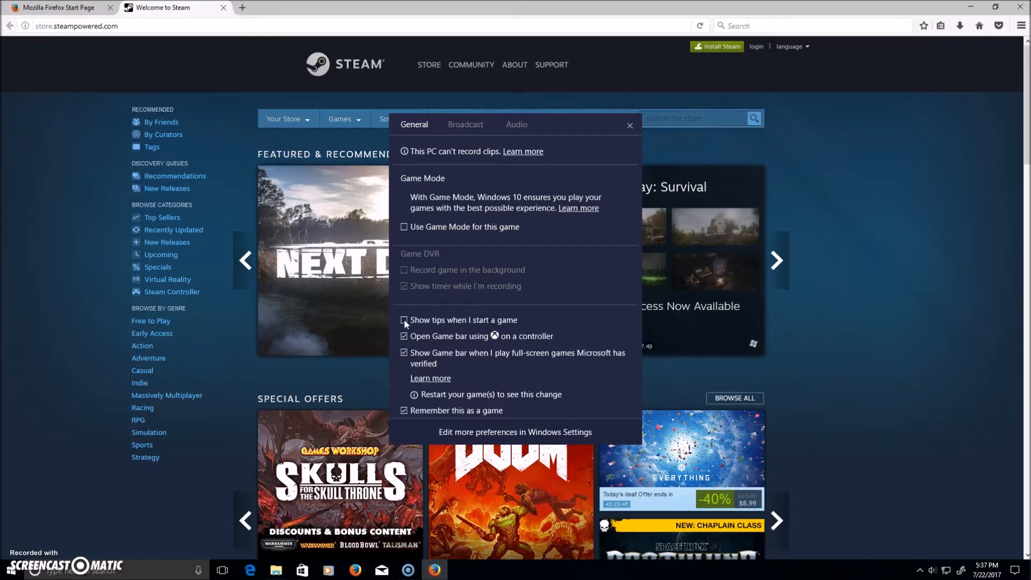
left_click(404, 323)
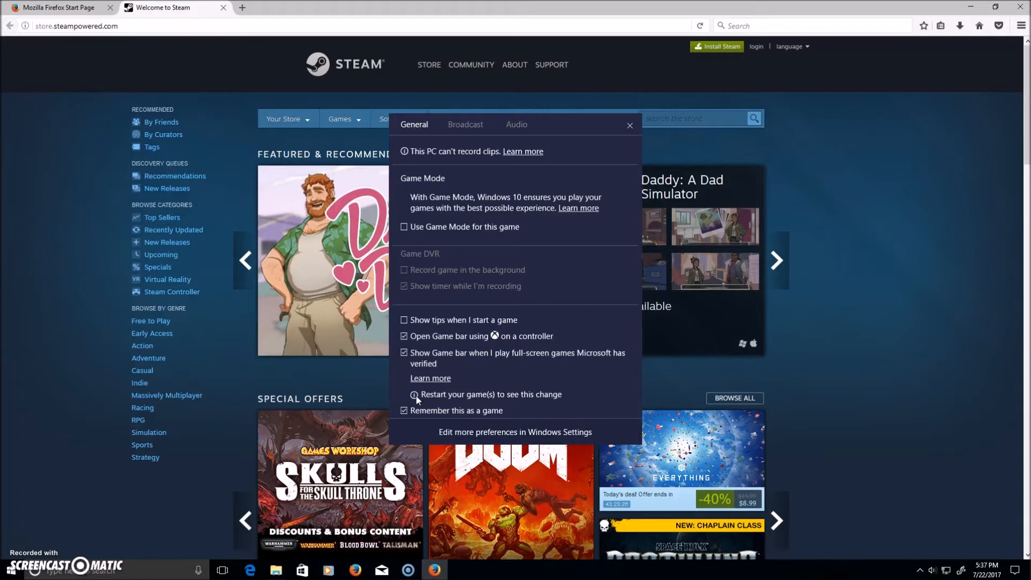
mouse_move(431, 366)
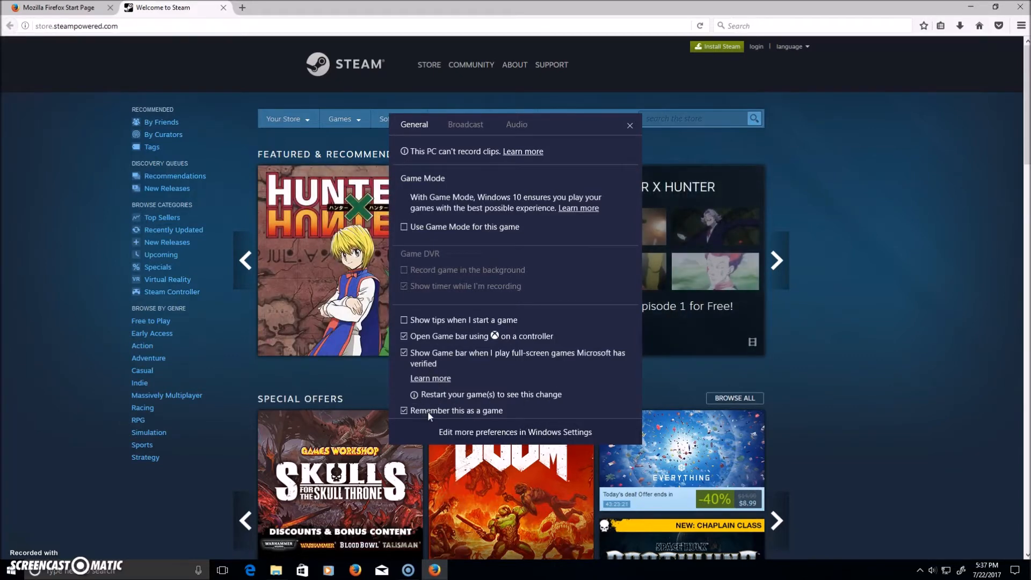
mouse_move(495, 369)
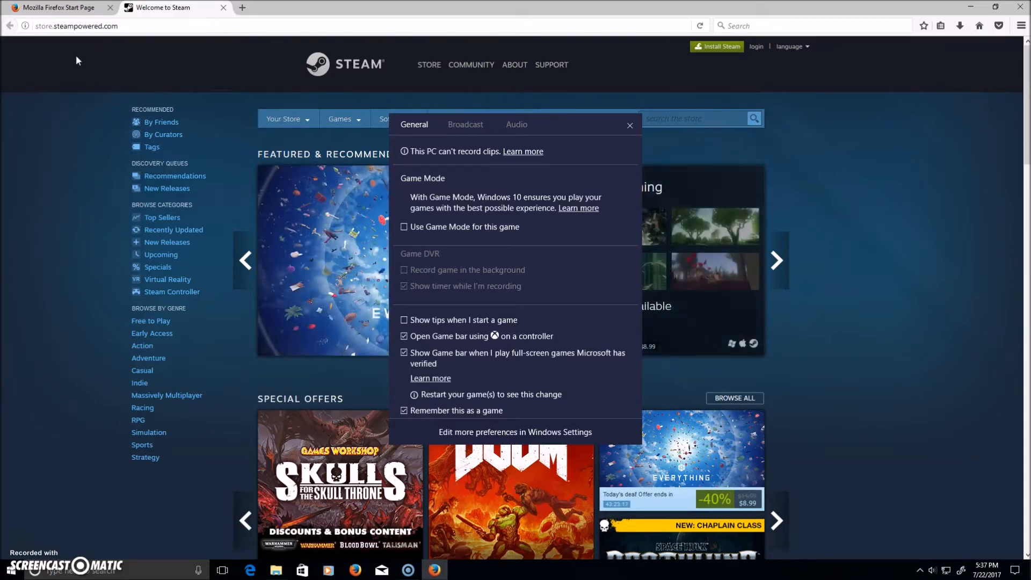
mouse_move(143, 261)
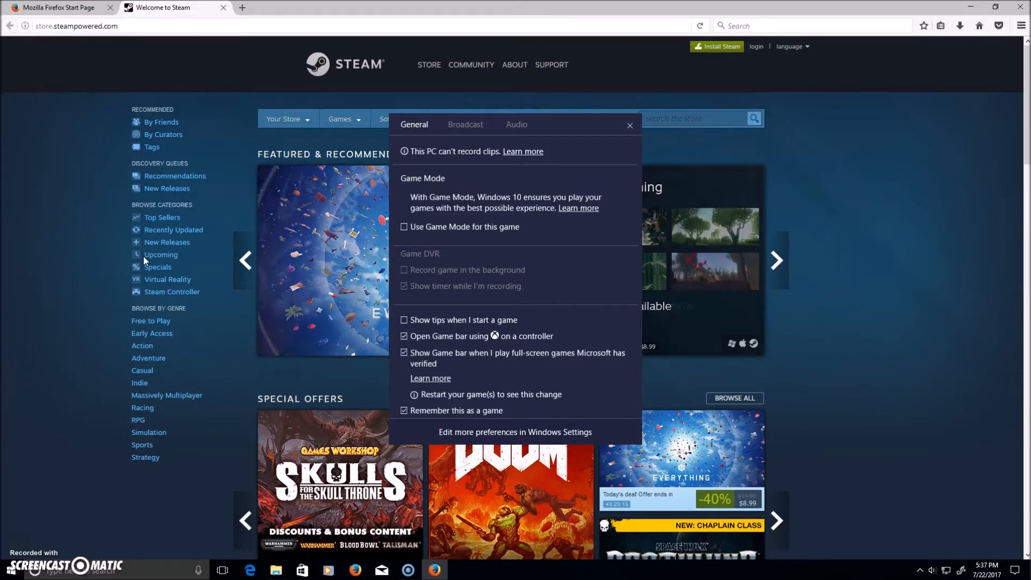
left_click(629, 125)
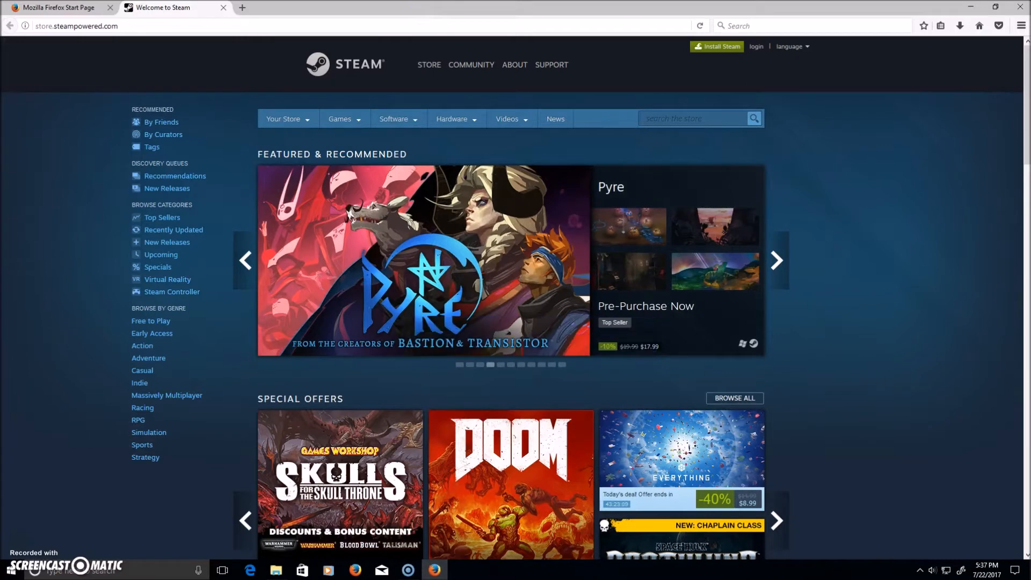
Launch Mail, tick 'Yes, this is a game', open Game bar settings, then return to Firefox.
left_click(382, 569)
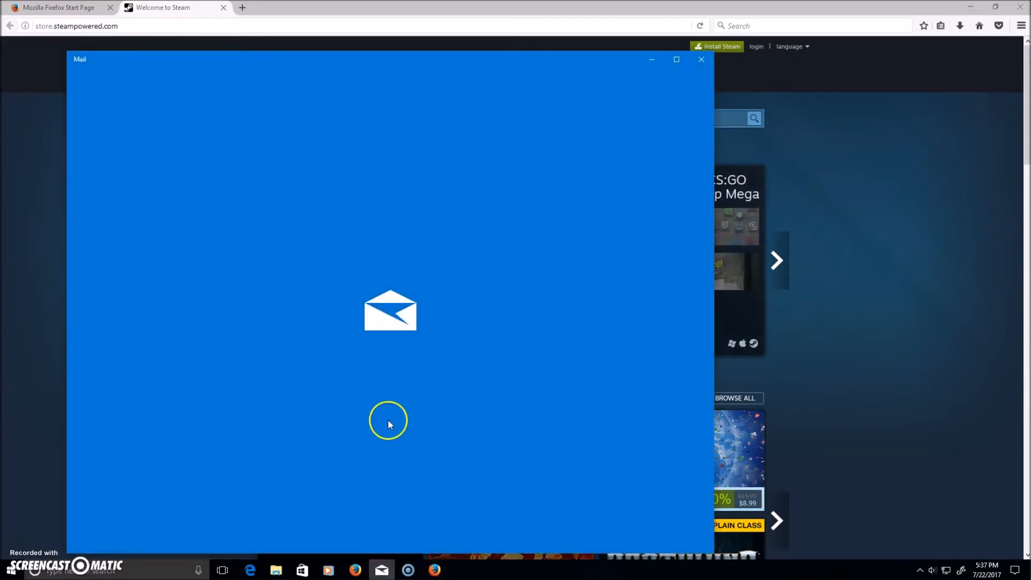
left_click(676, 59)
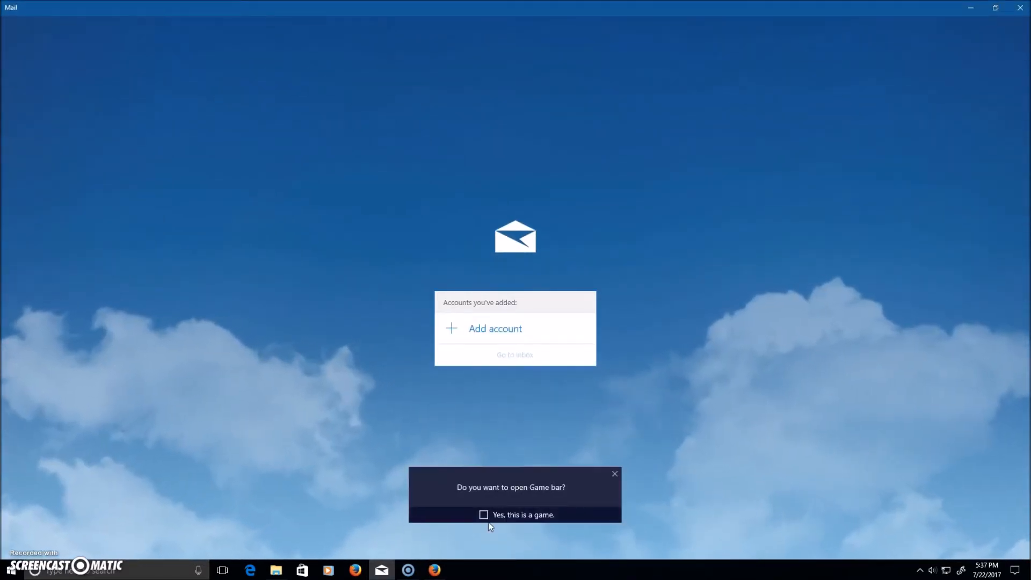
left_click(484, 515)
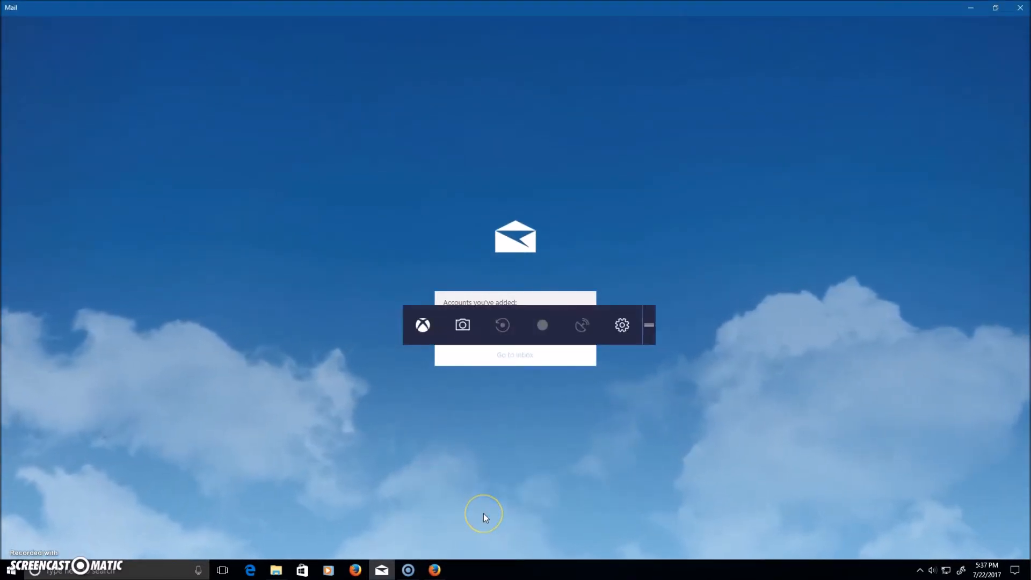
left_click(621, 325)
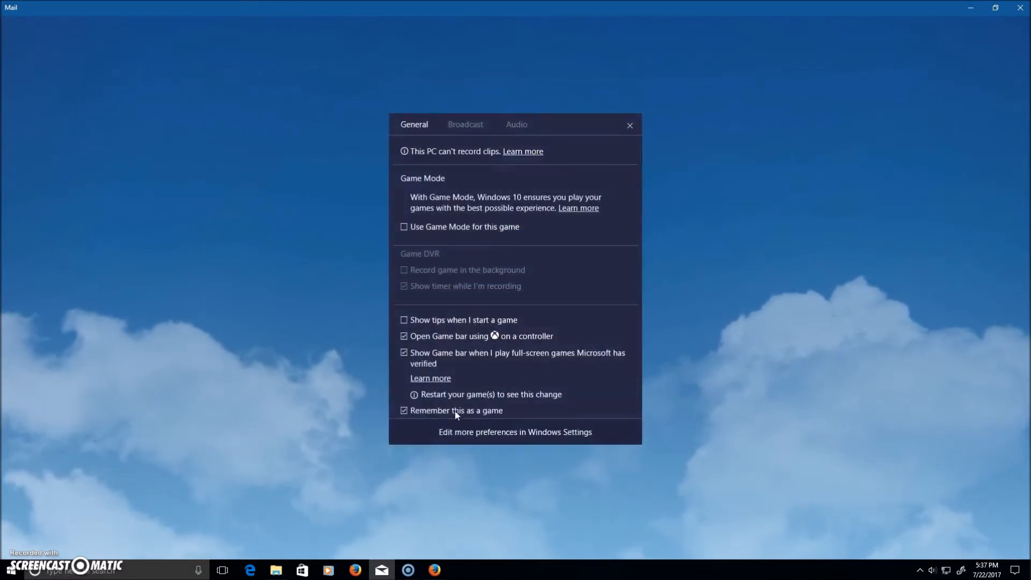
left_click(630, 125)
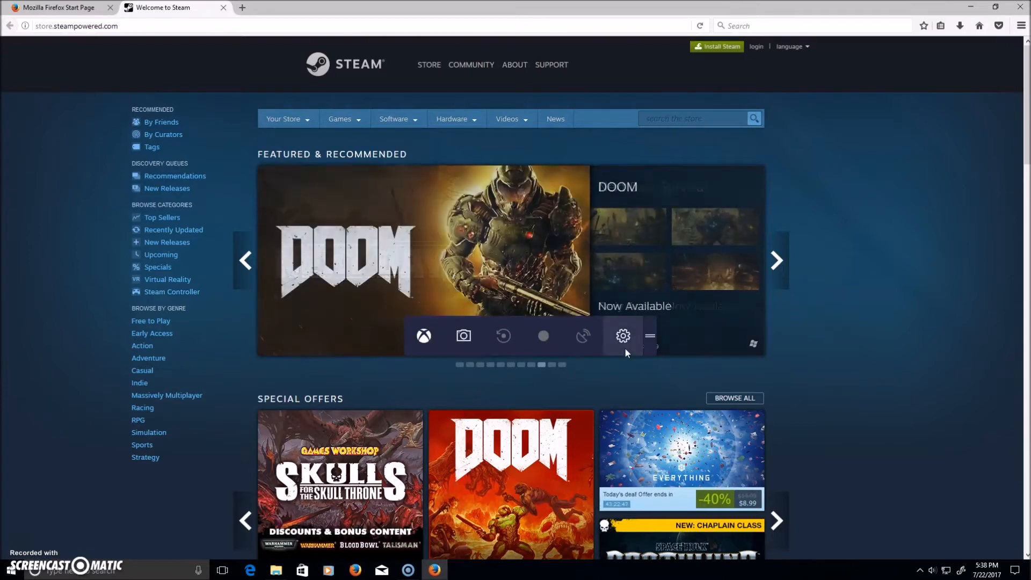
left_click(622, 337)
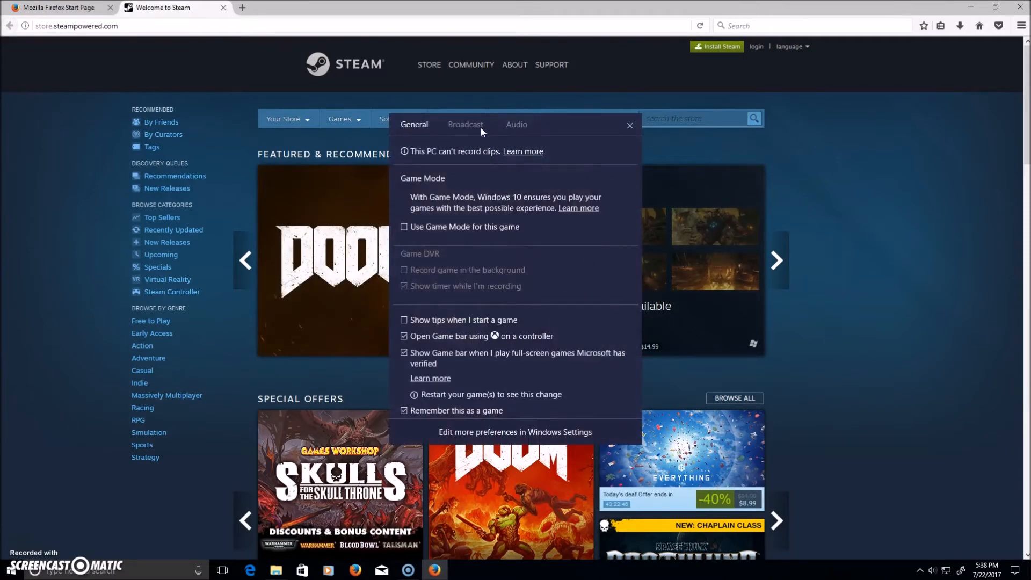
left_click(465, 124)
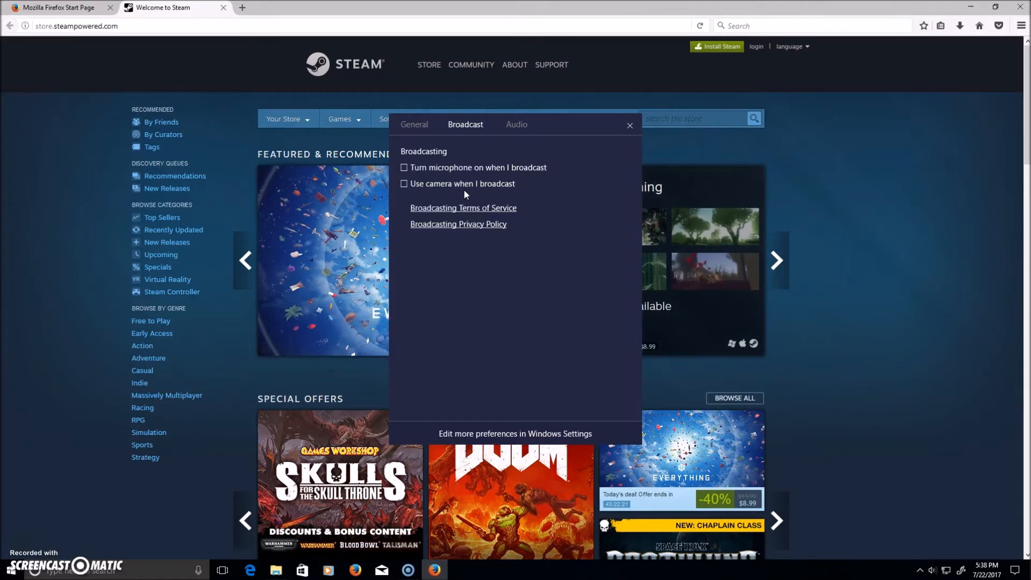
mouse_move(512, 137)
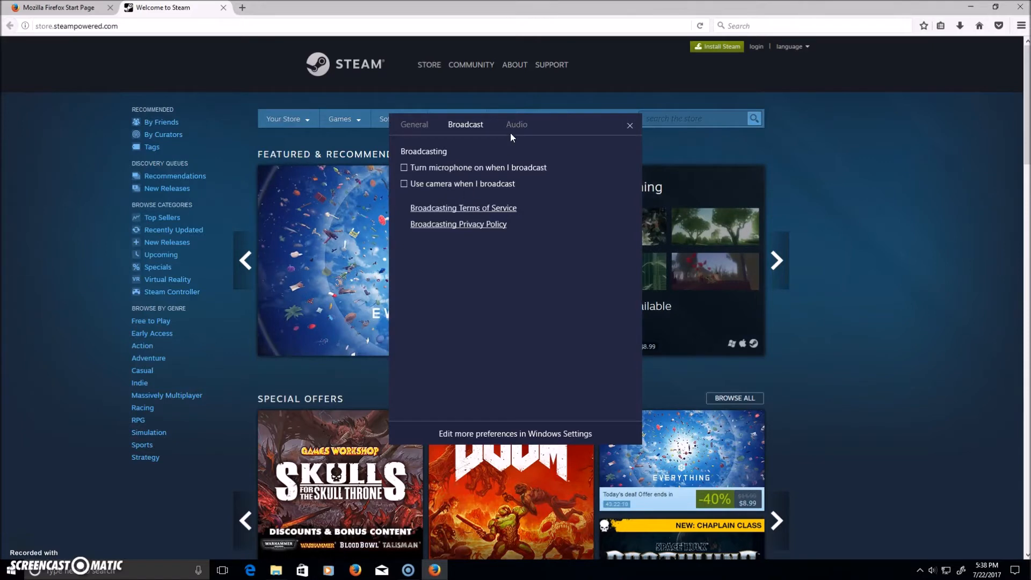
left_click(517, 124)
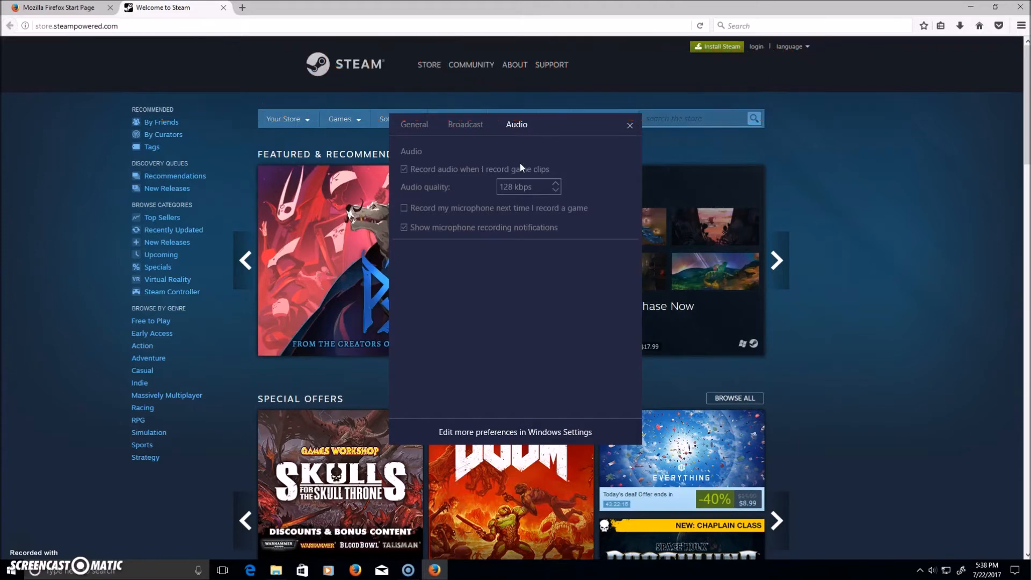
mouse_move(533, 181)
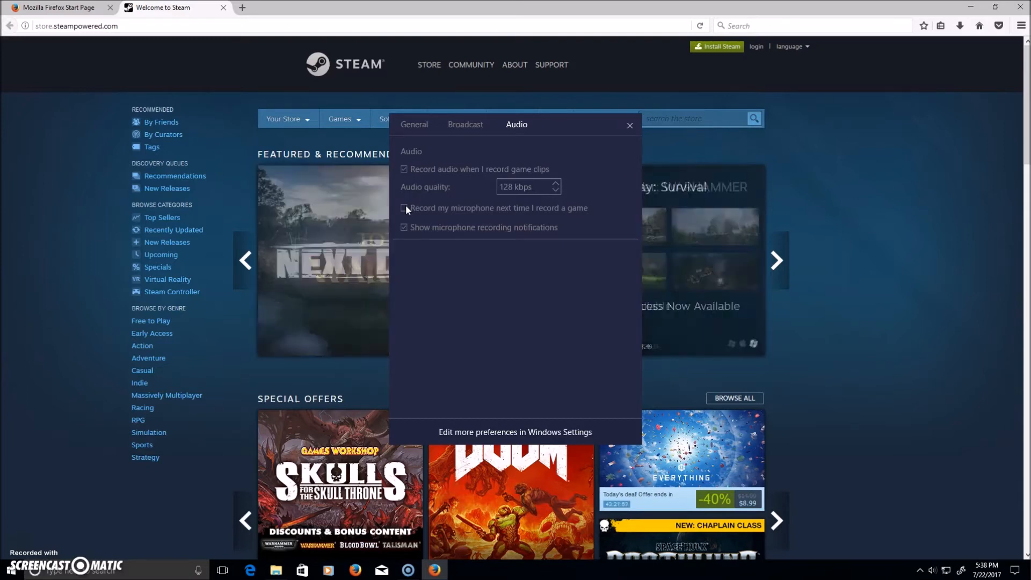
left_click(404, 209)
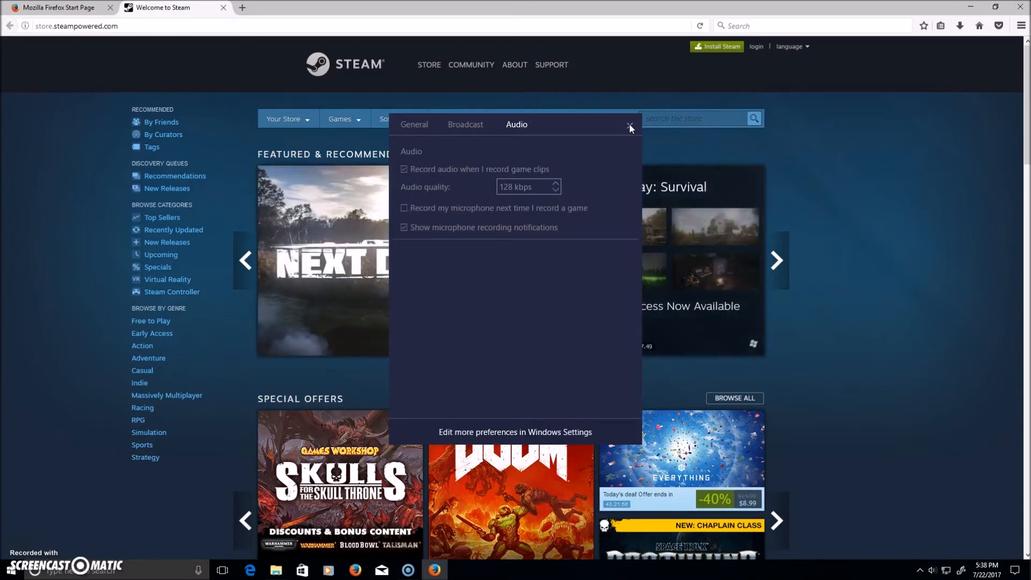
left_click(629, 126)
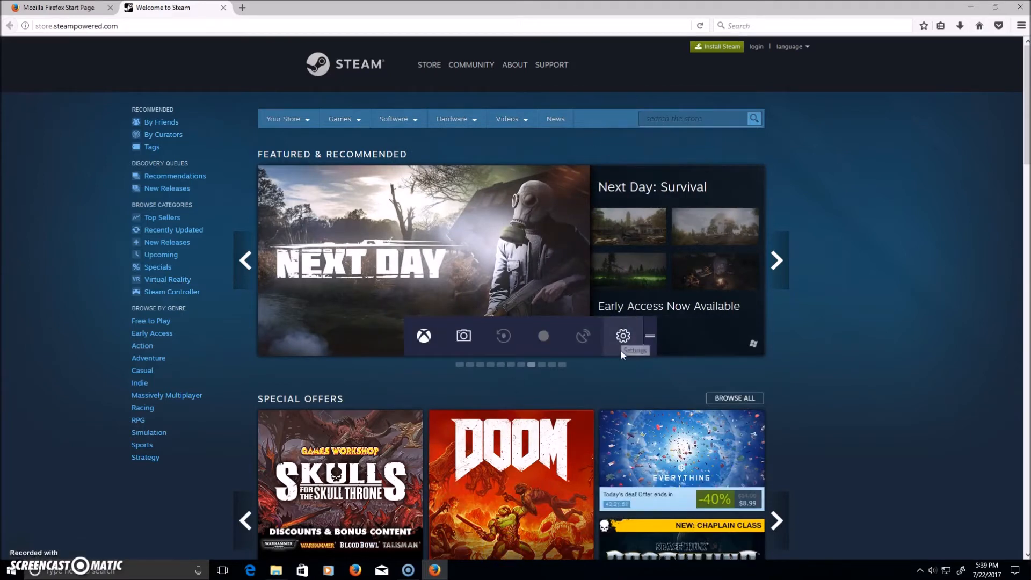
Close the Game bar, reopen it with Win+G, and show the Audio settings tab.
left_click(621, 336)
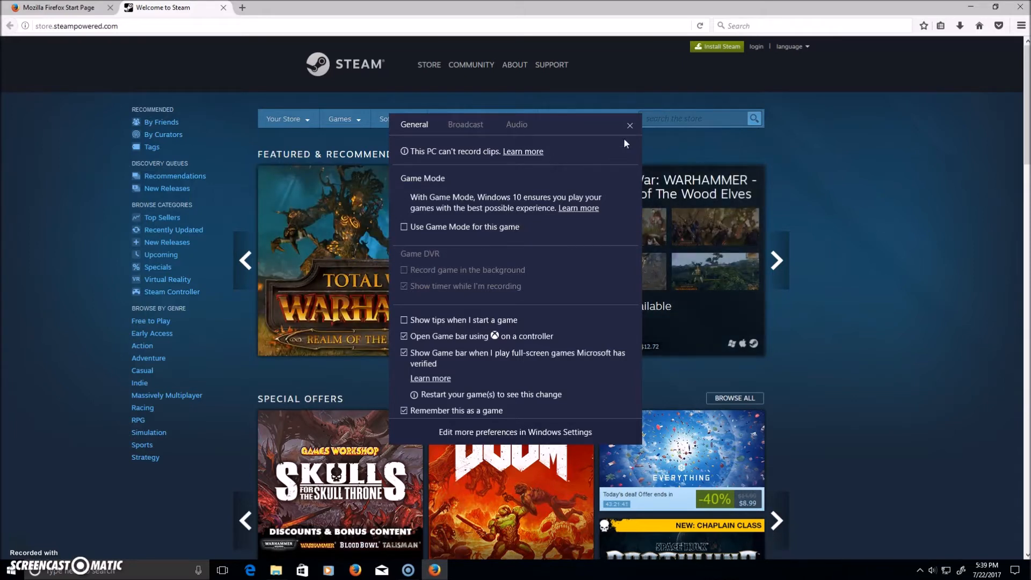
left_click(629, 125)
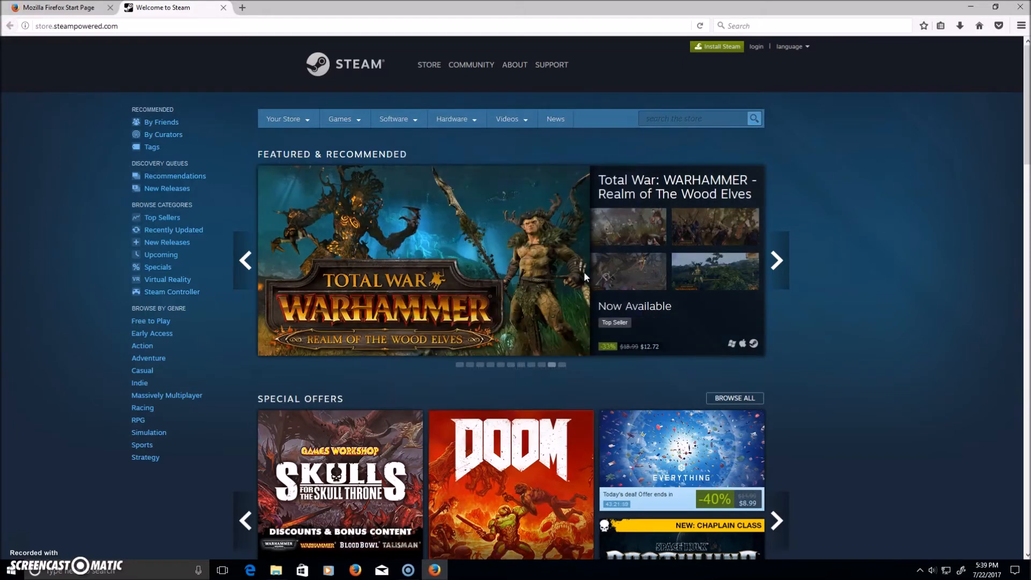
key("Win+g")
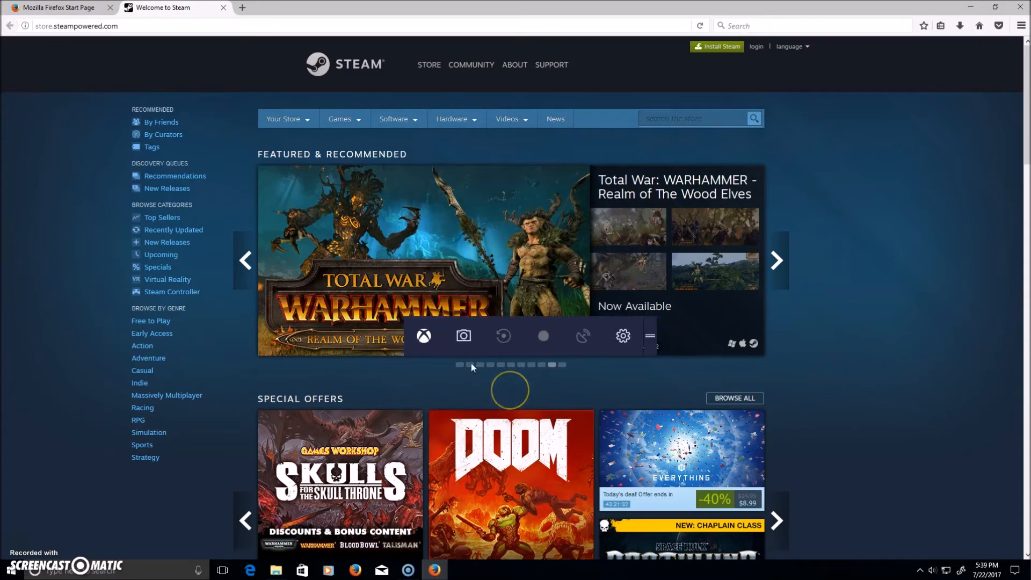
mouse_move(583, 336)
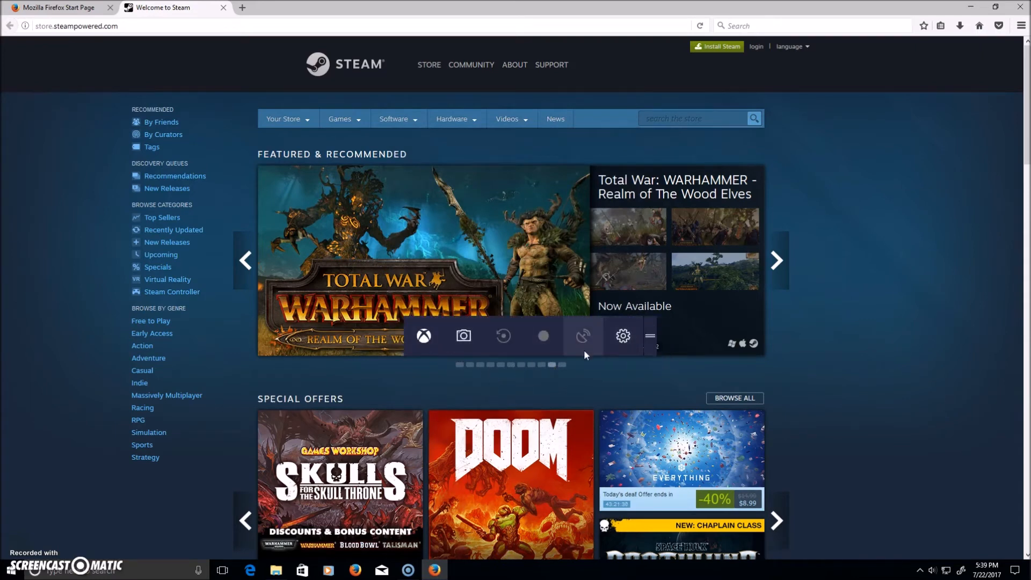
left_click(621, 337)
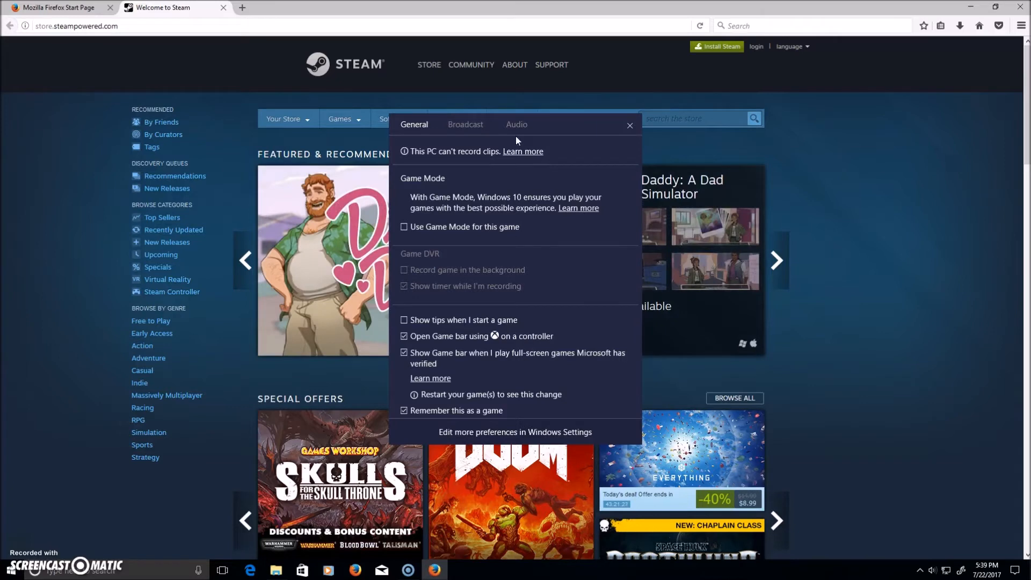
left_click(516, 124)
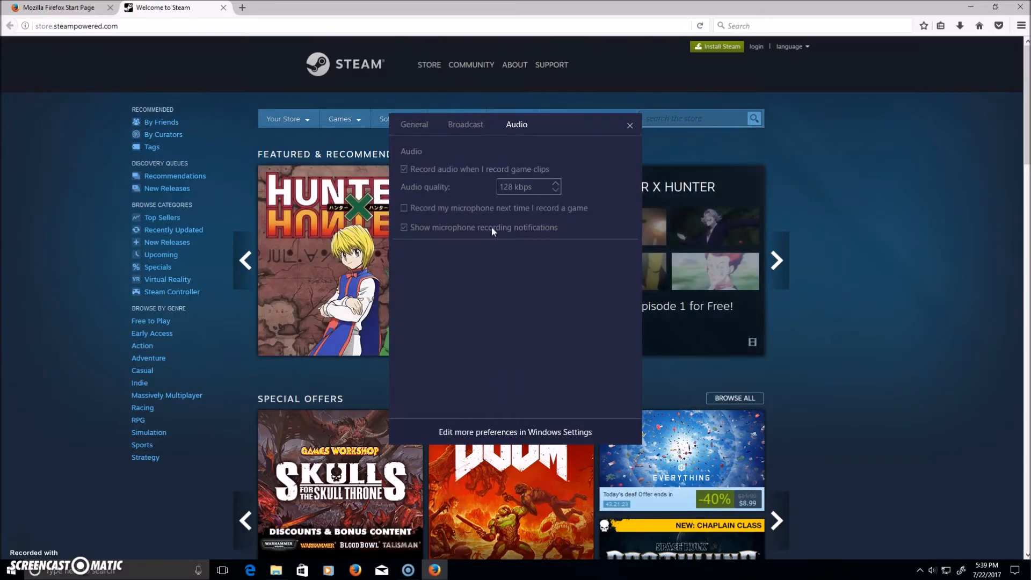
mouse_move(500, 236)
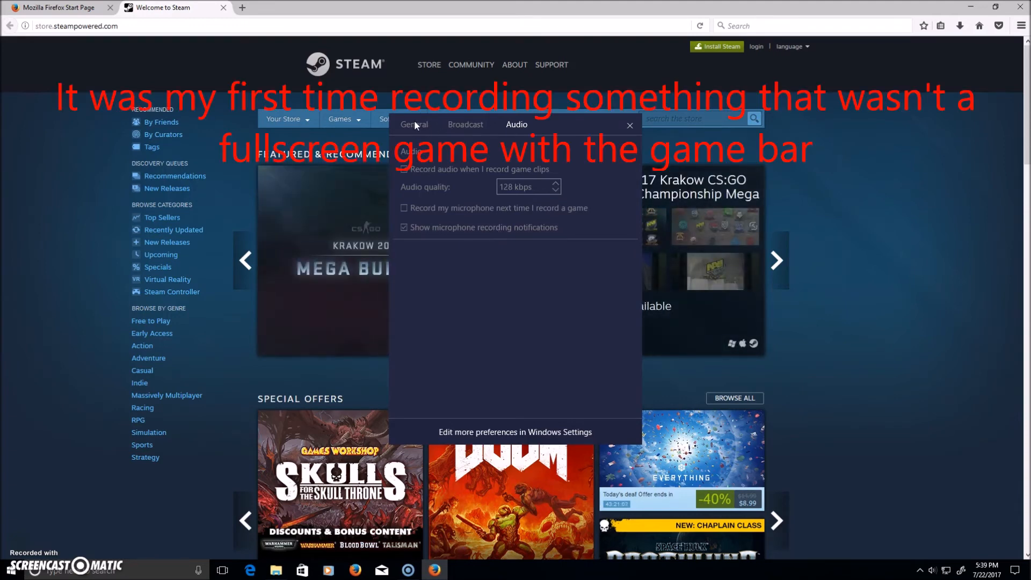
Return to the General tab and follow 'Edit more preferences in Windows Settings'.
left_click(413, 124)
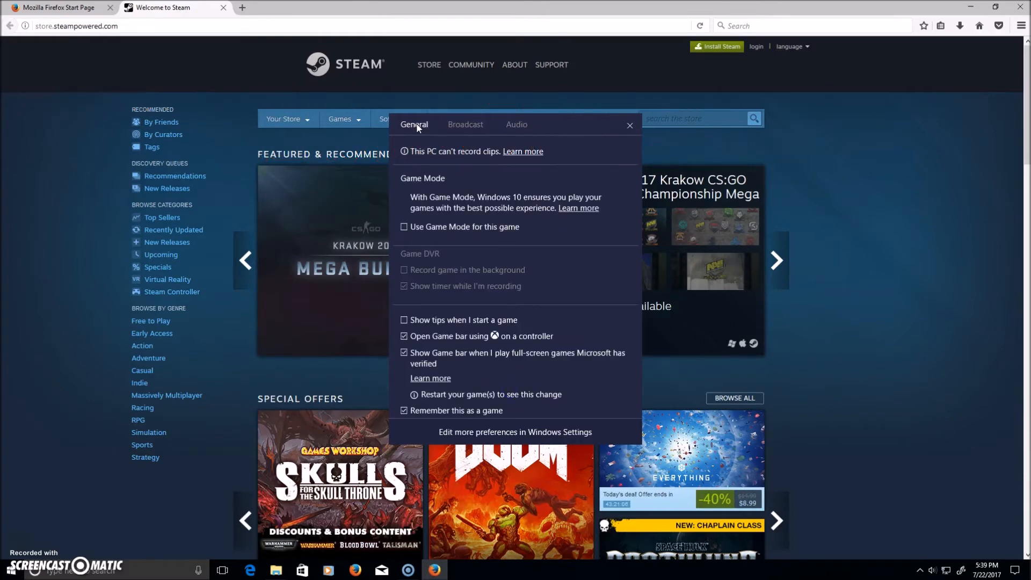
left_click(629, 125)
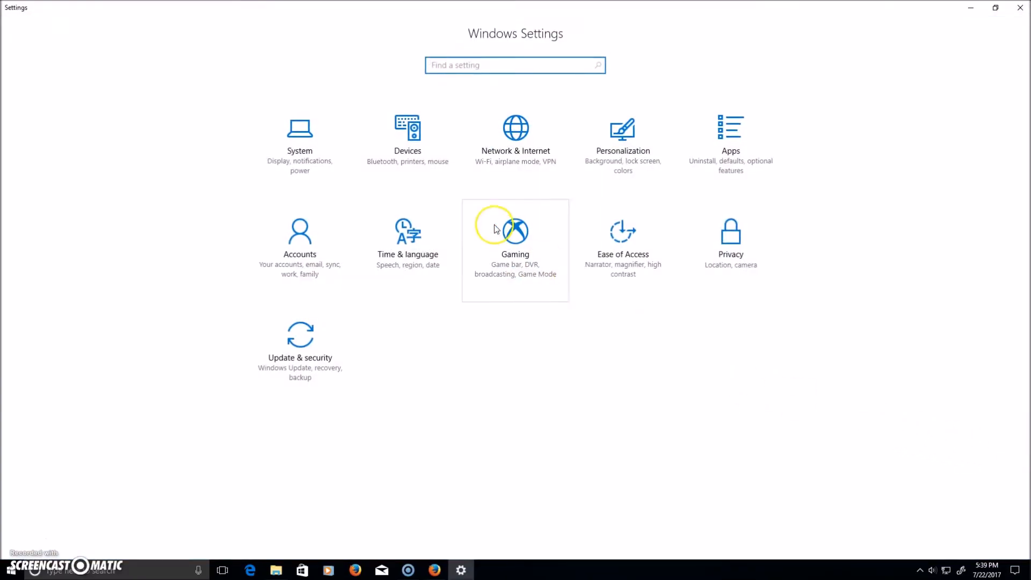
Open Gaming > Game bar in Windows Settings and scroll to the keyboard shortcuts list.
left_click(515, 231)
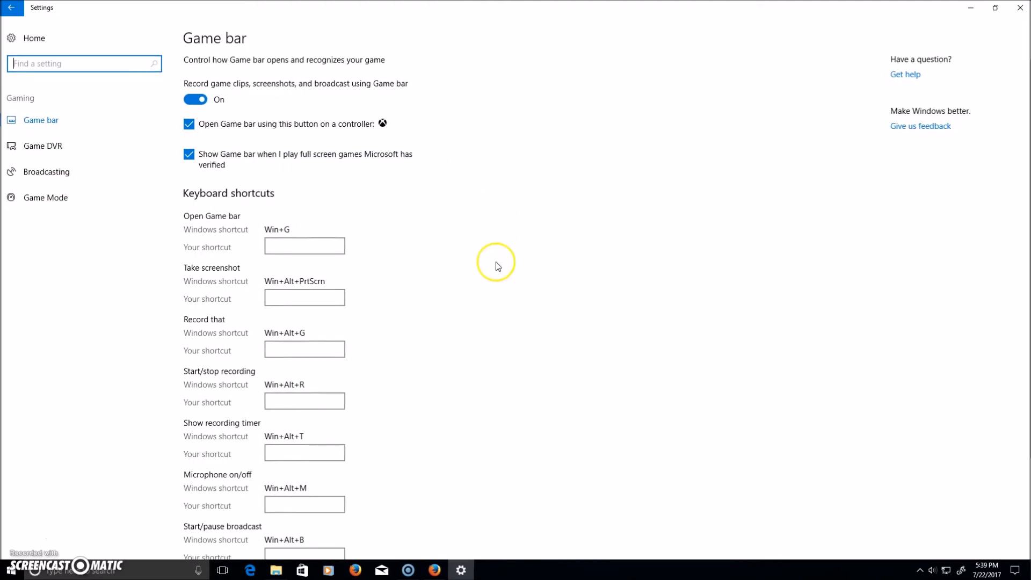
mouse_move(531, 228)
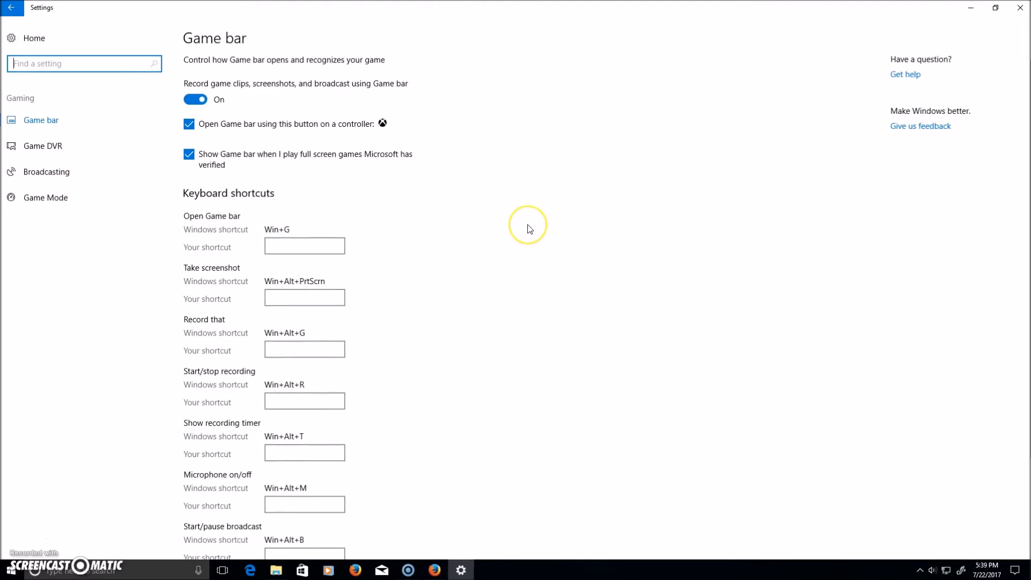
mouse_move(530, 229)
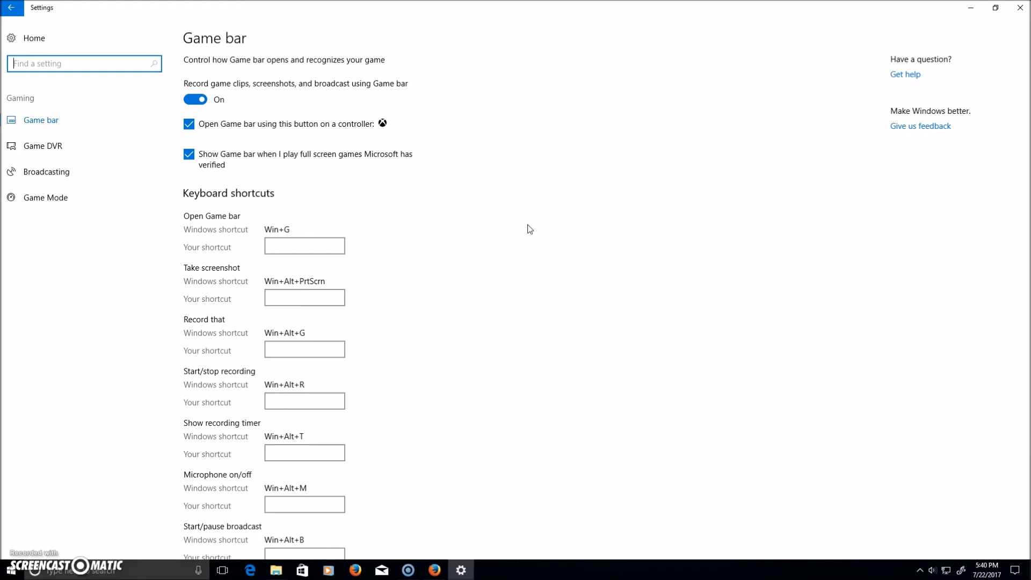
mouse_move(530, 226)
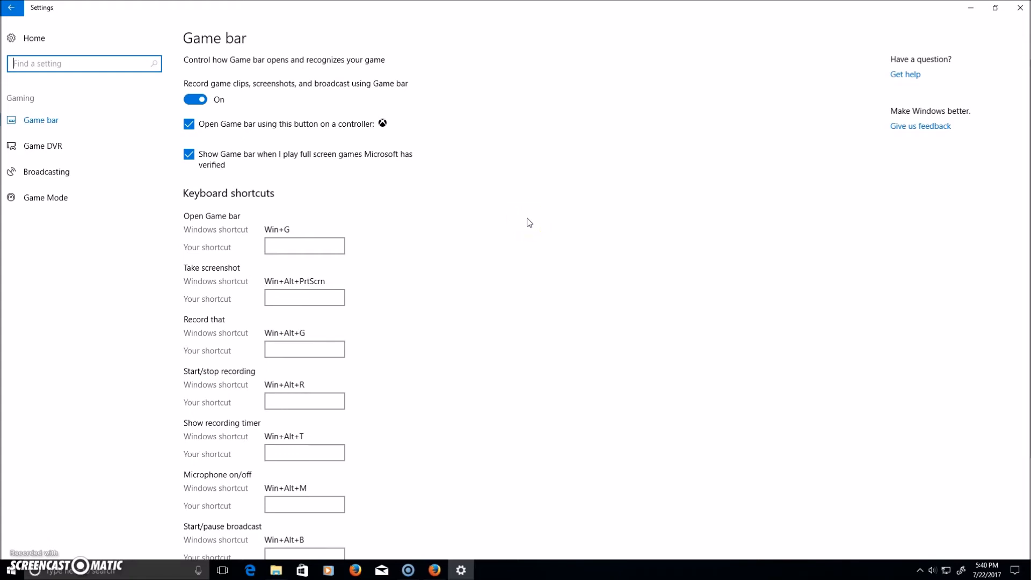
mouse_move(475, 68)
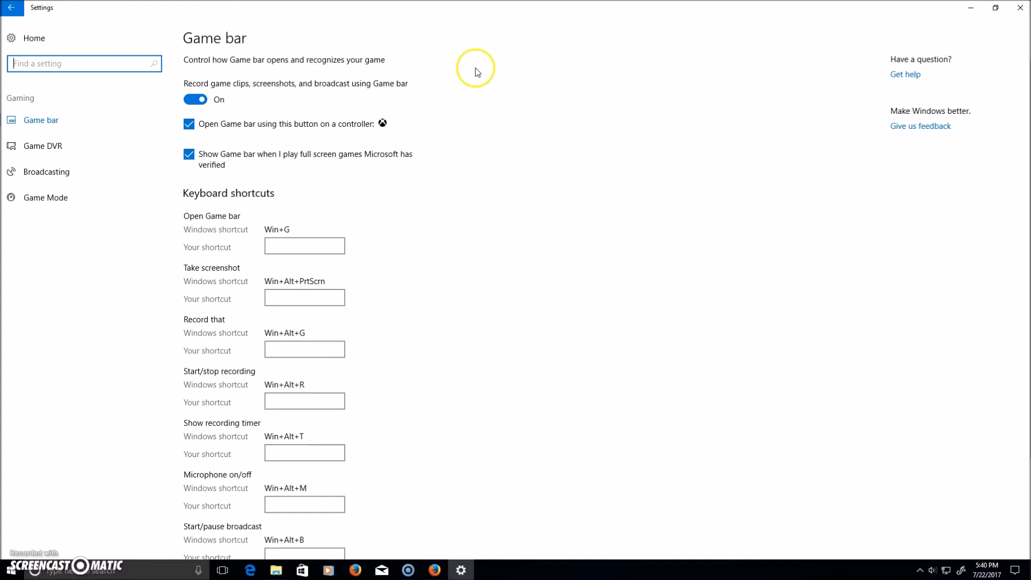
mouse_move(446, 91)
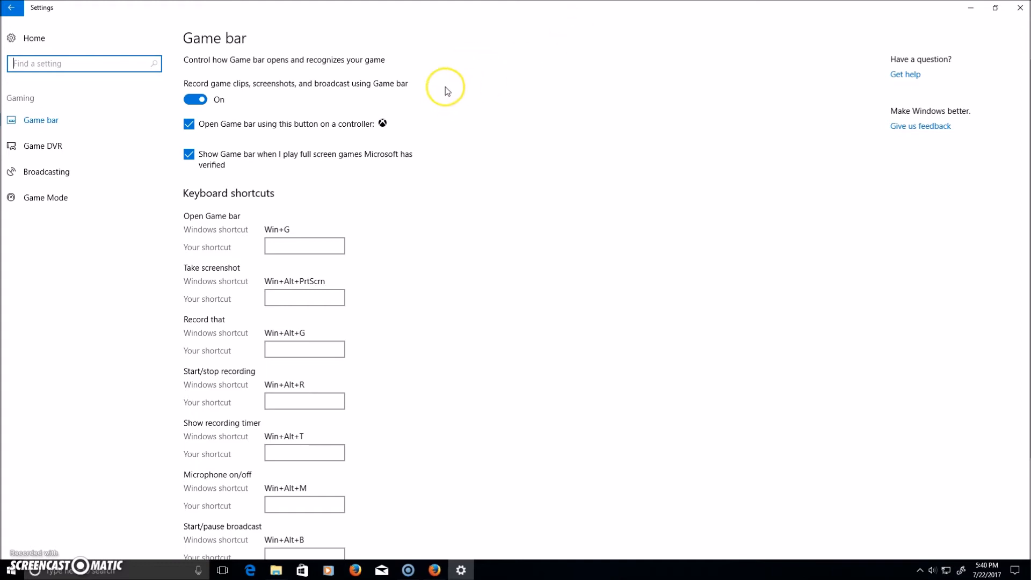
mouse_move(296, 103)
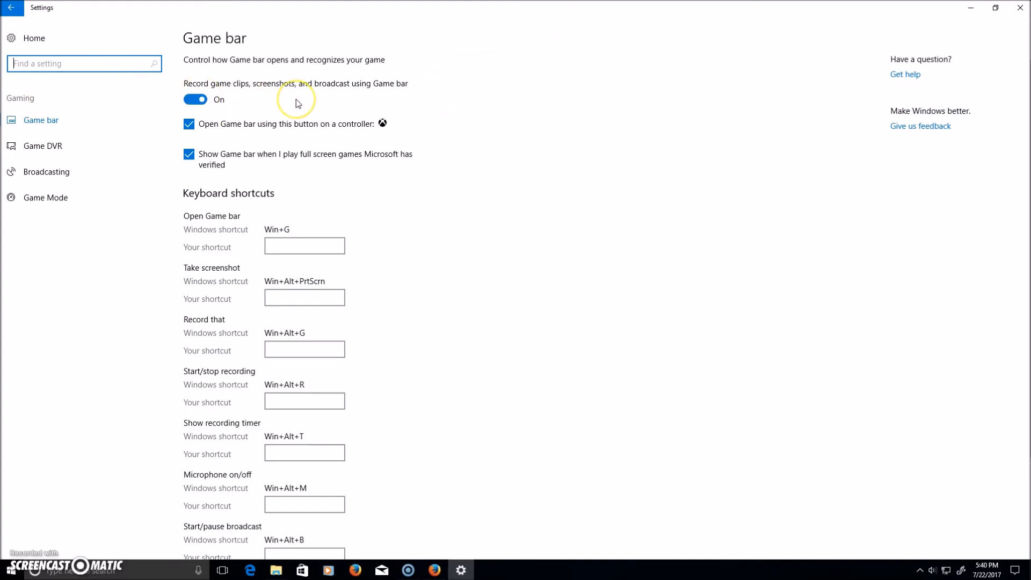
mouse_move(295, 103)
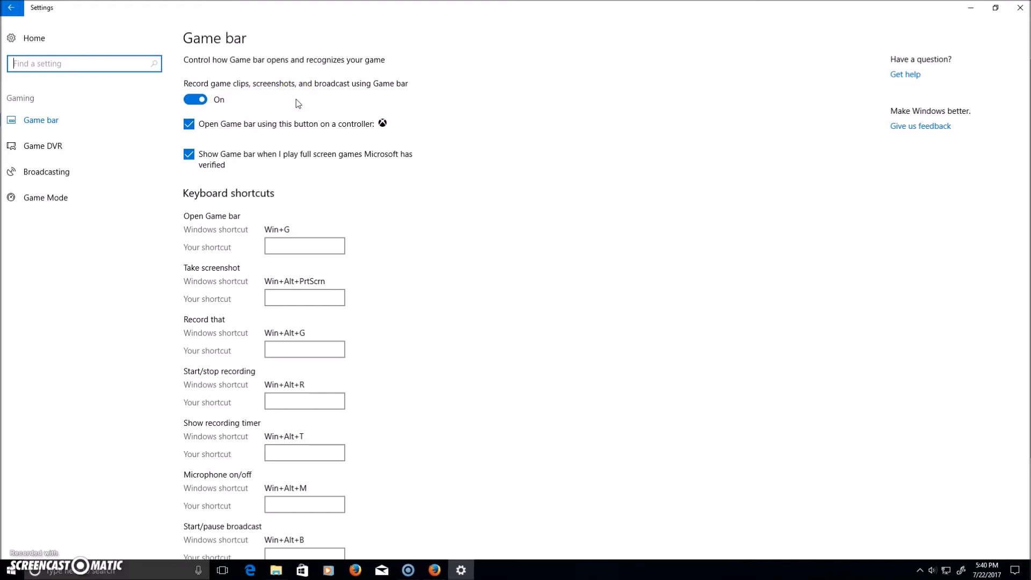
mouse_move(583, 146)
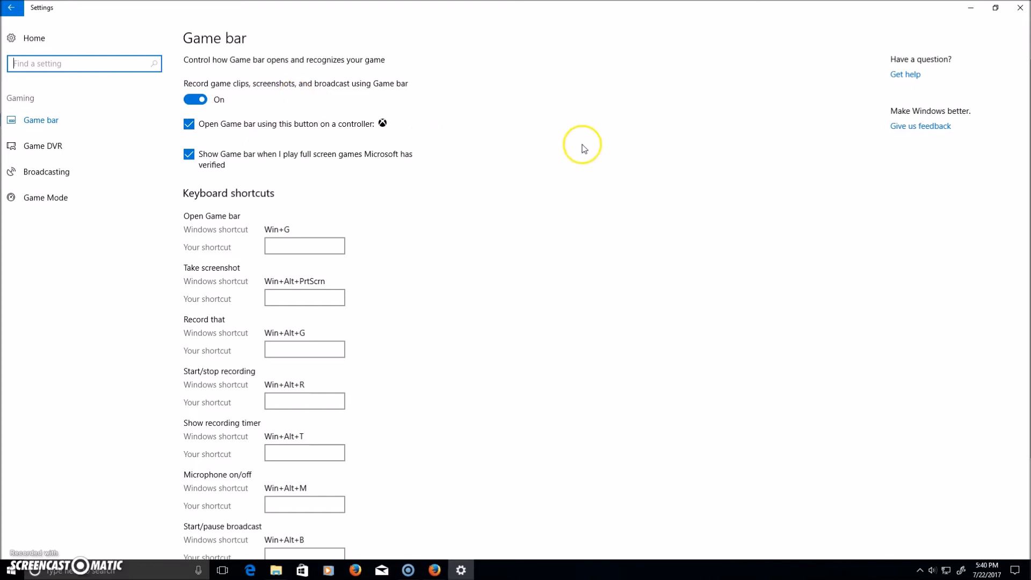
mouse_move(704, 195)
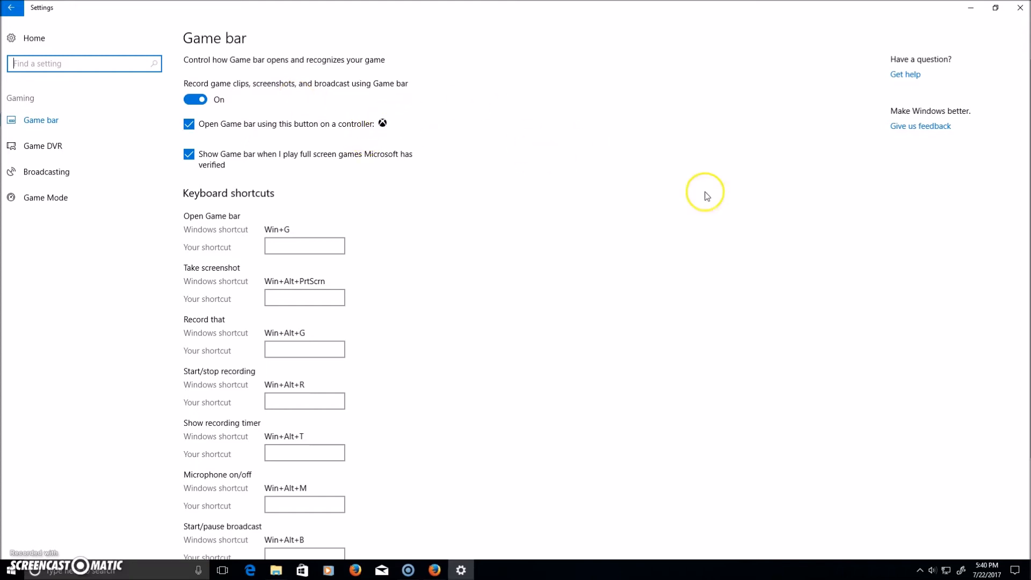
mouse_move(780, 275)
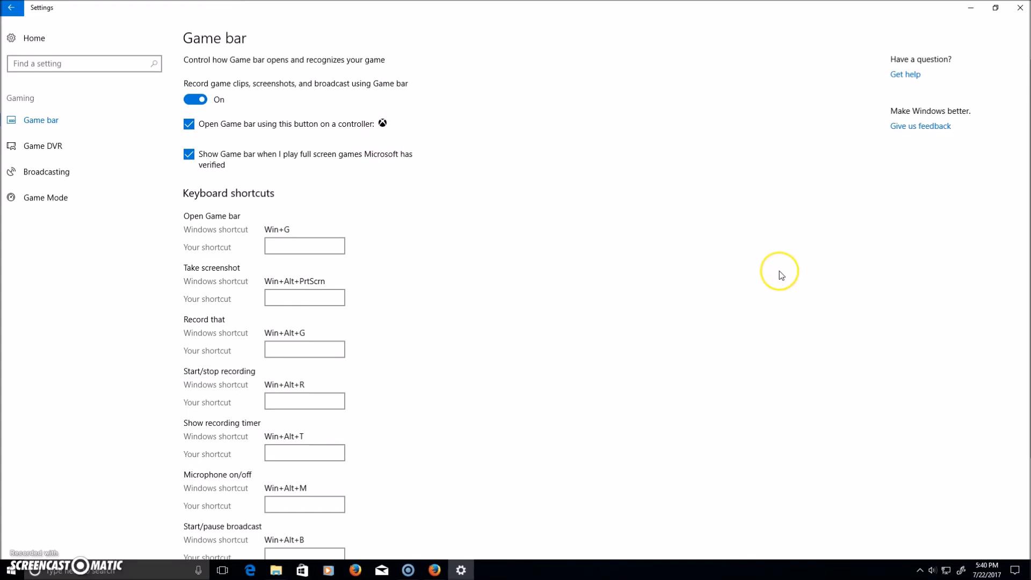
mouse_move(401, 136)
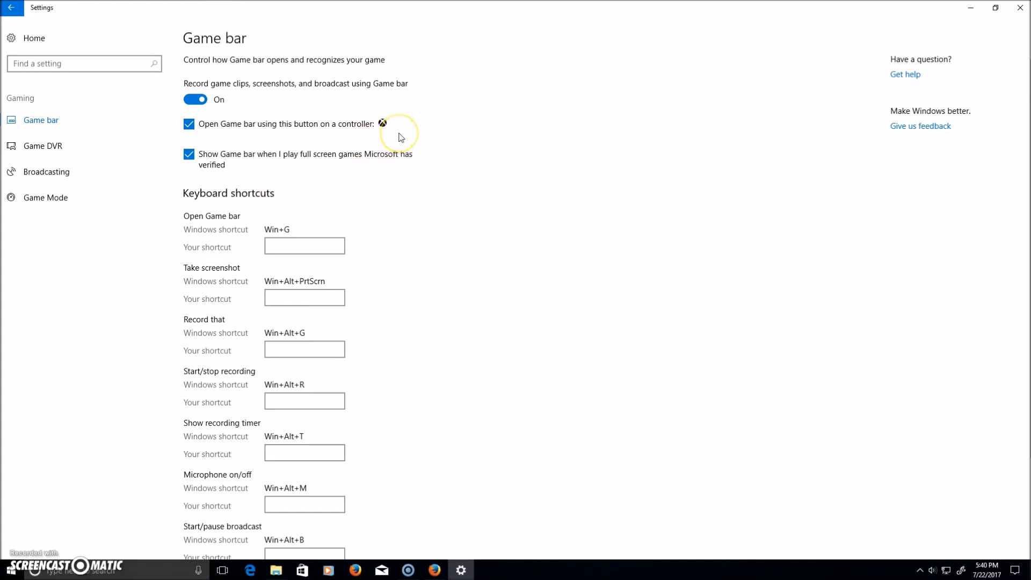
mouse_move(364, 159)
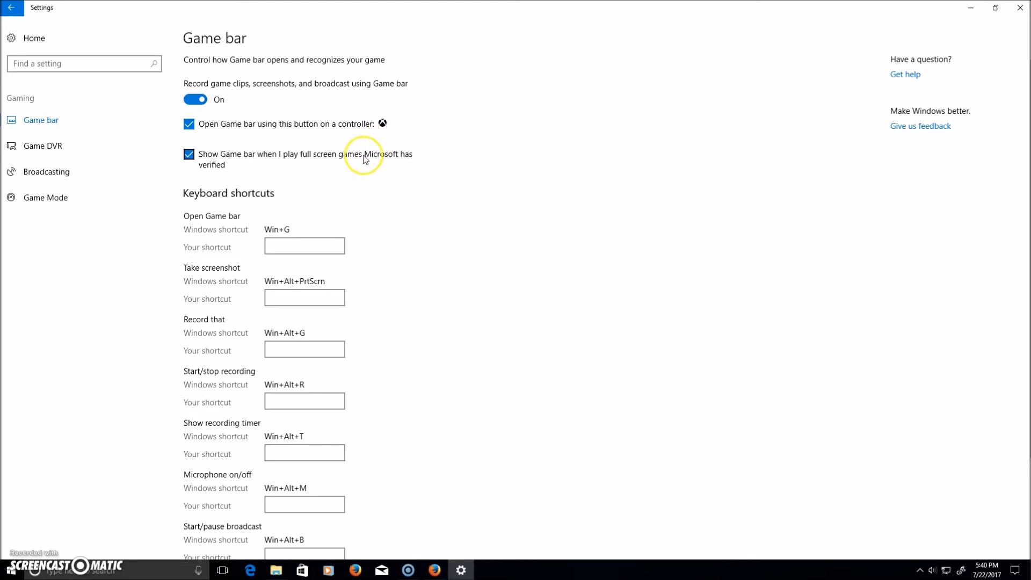
mouse_move(550, 143)
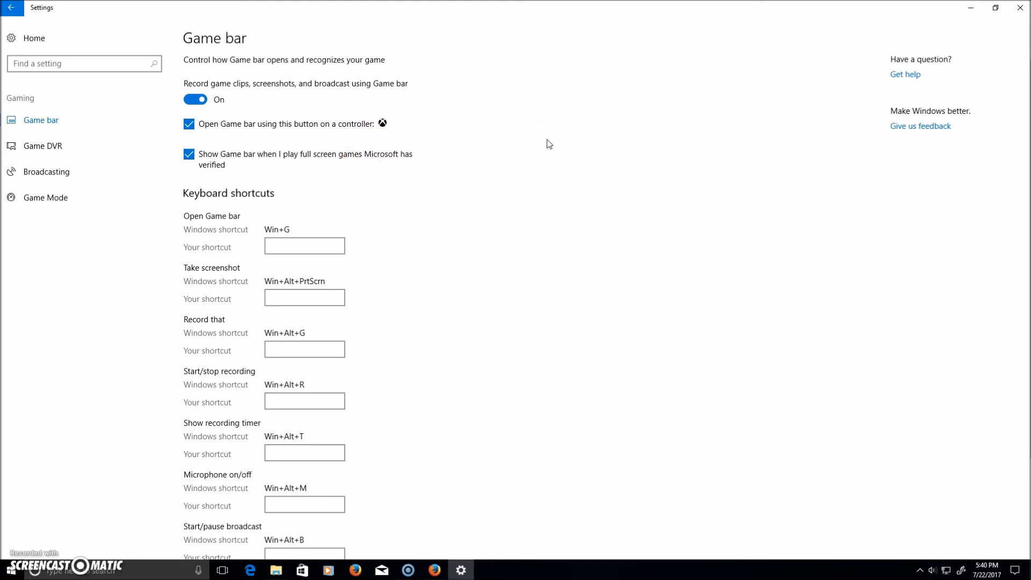
mouse_move(414, 157)
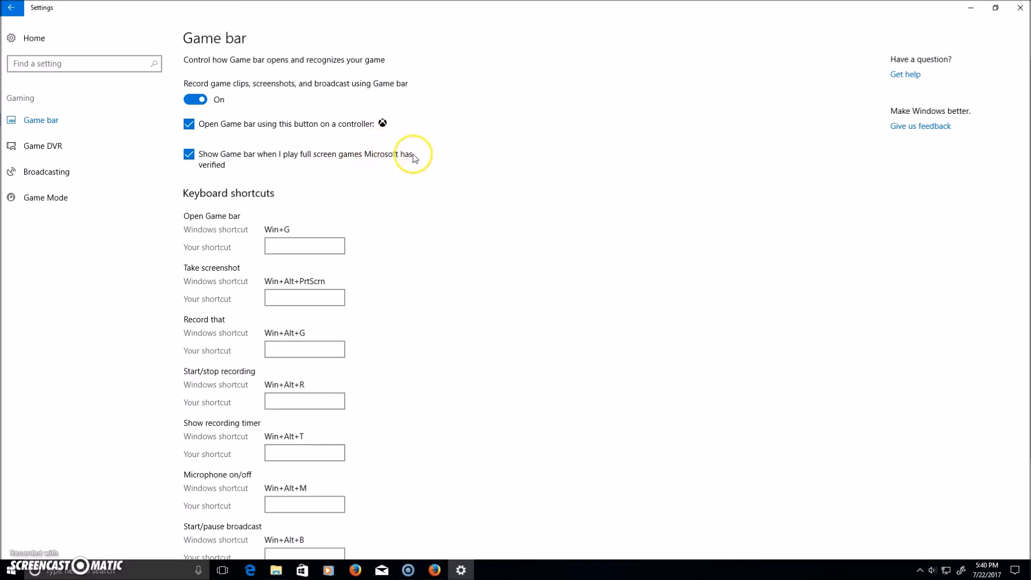
mouse_move(509, 257)
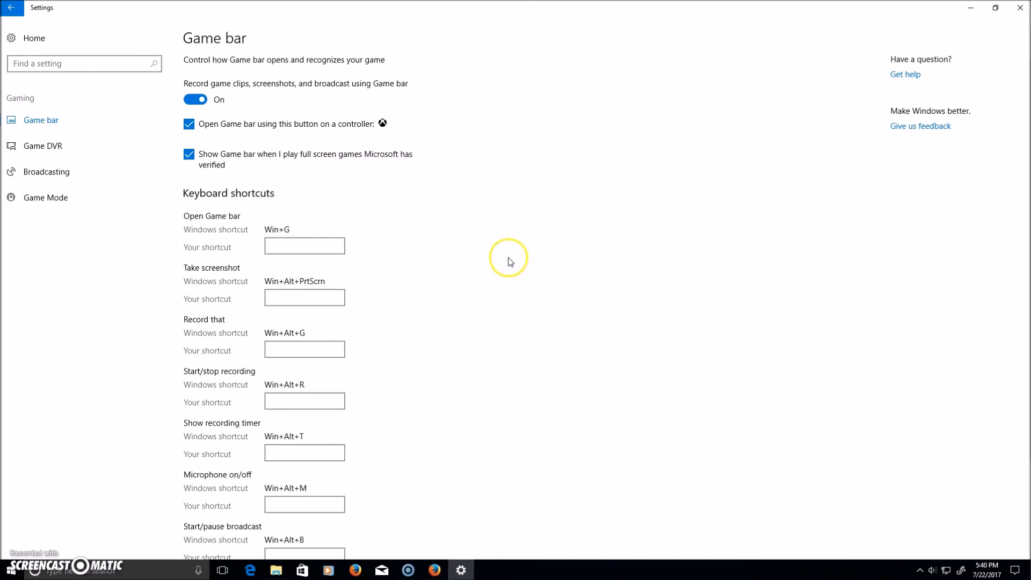
scroll("down", 3)
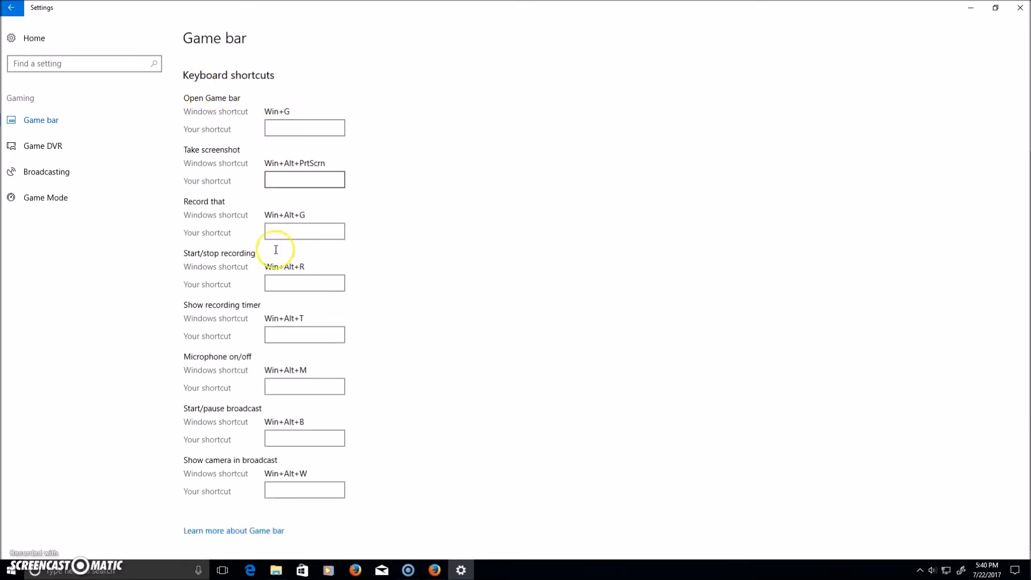
mouse_move(302, 246)
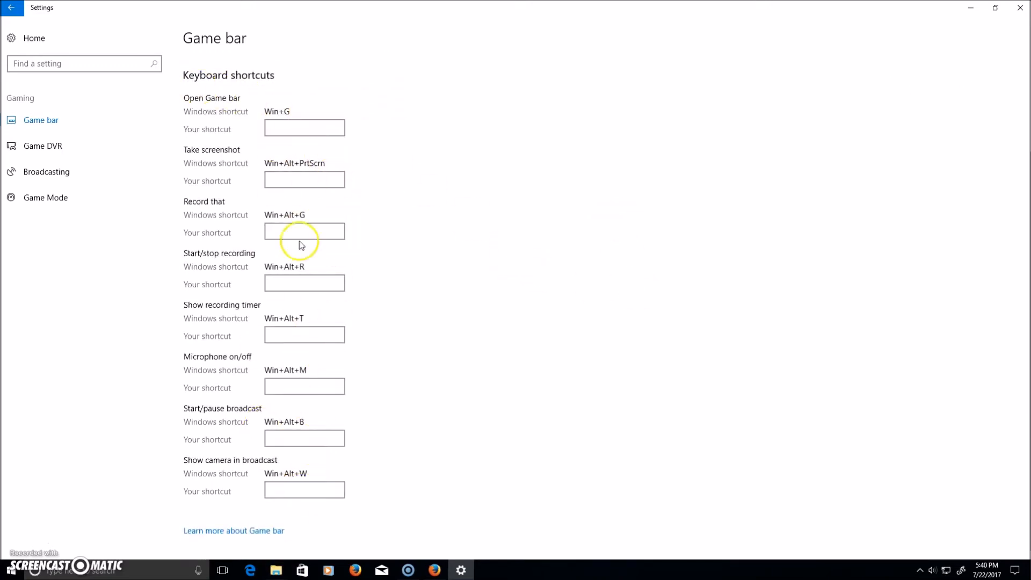
mouse_move(304, 490)
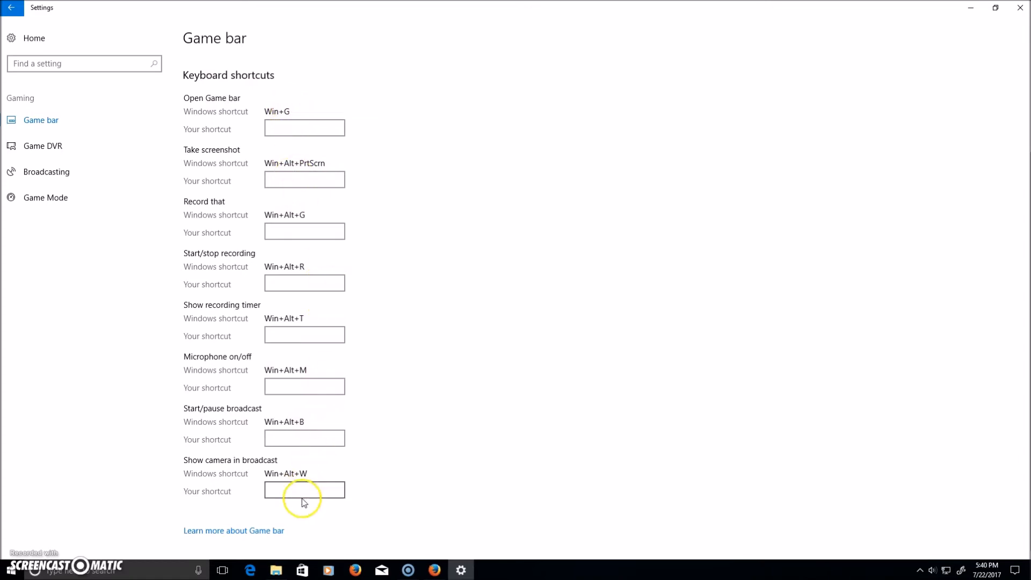
mouse_move(248, 467)
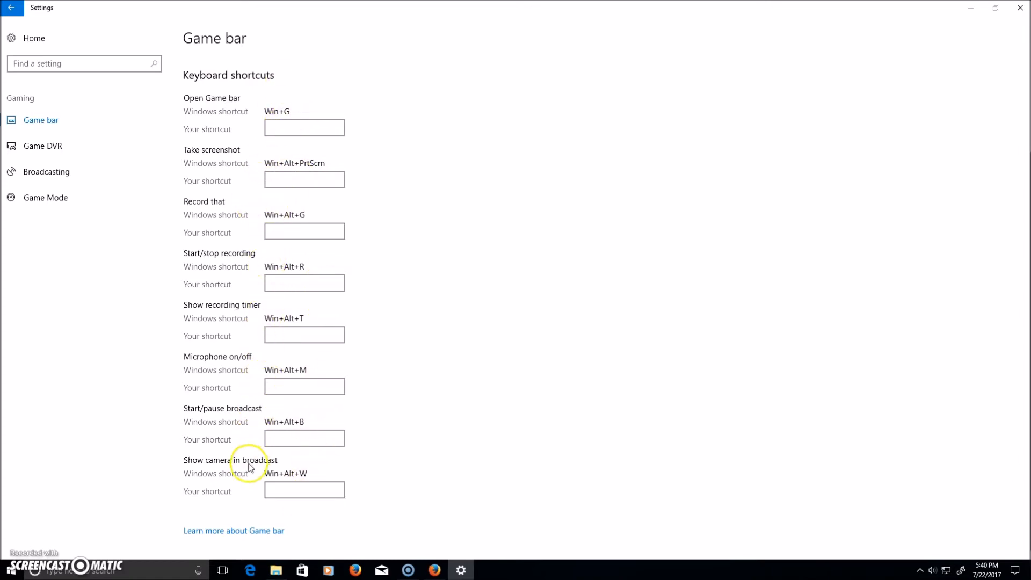
left_click(45, 197)
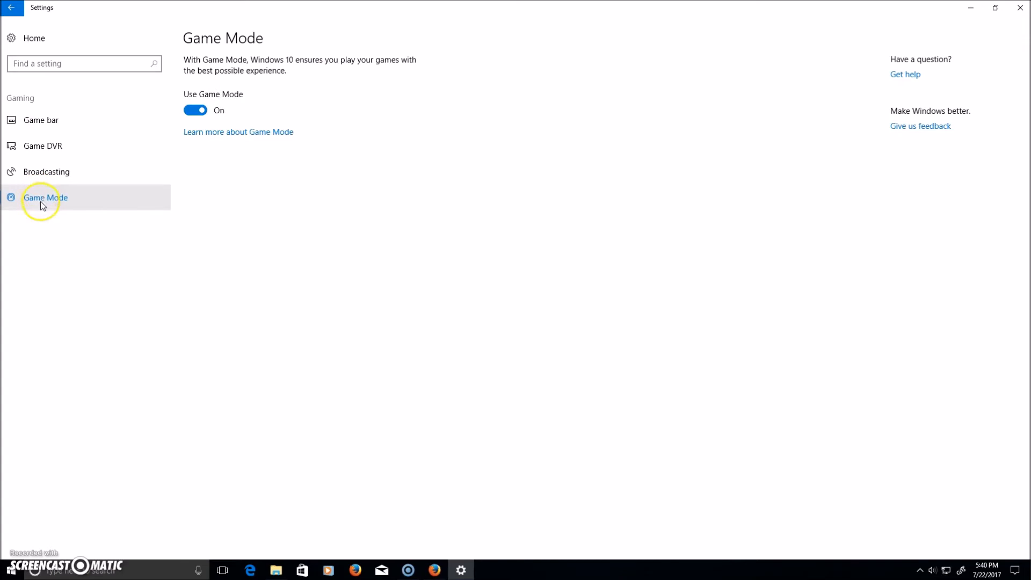
mouse_move(260, 211)
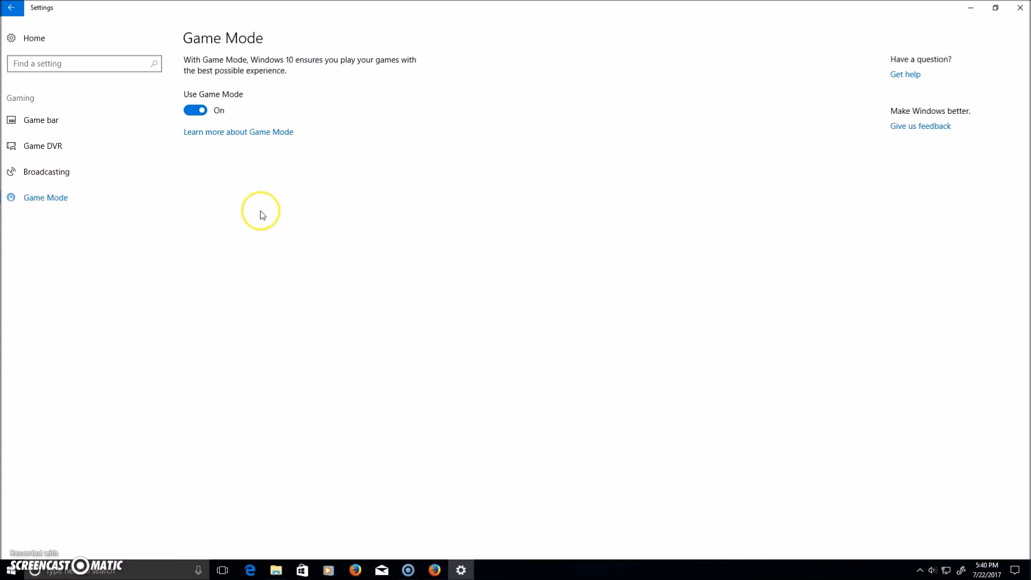
left_click(46, 172)
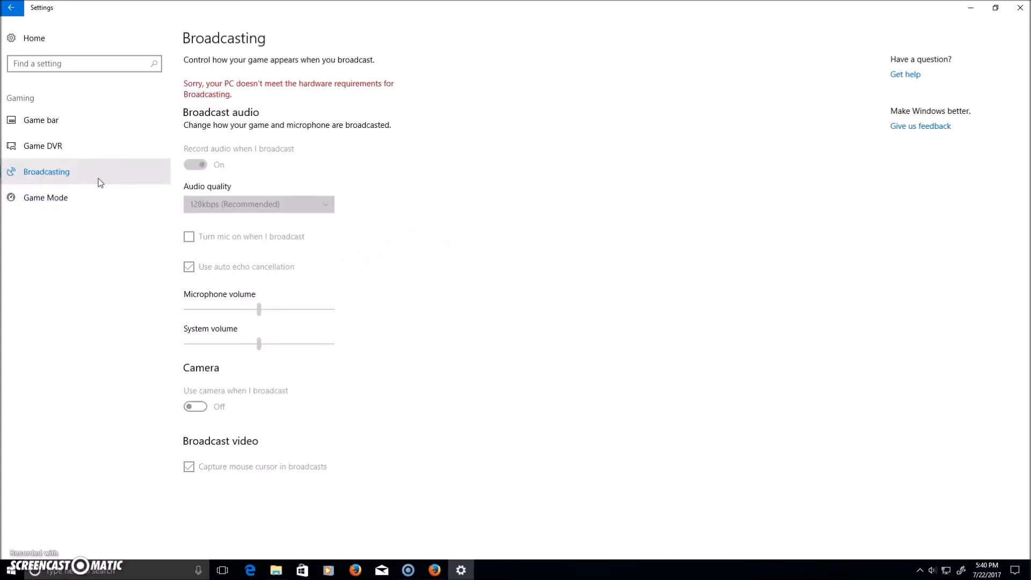
mouse_move(242, 357)
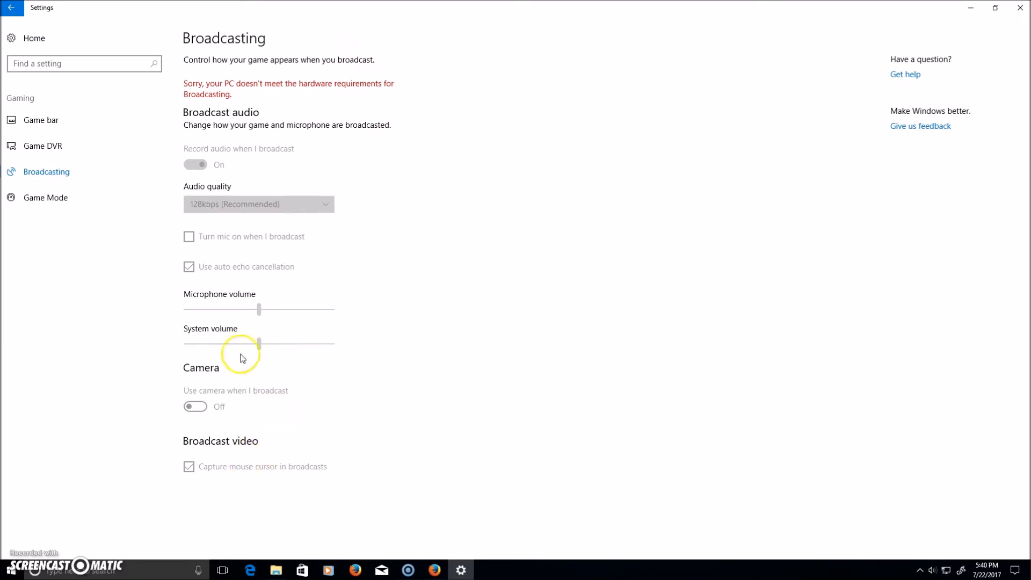
mouse_move(170, 413)
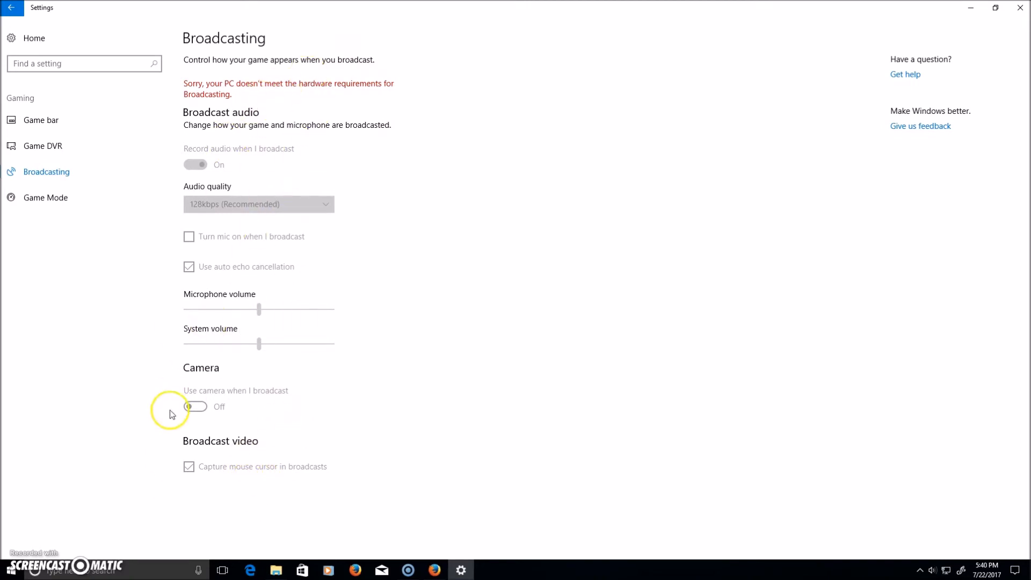
mouse_move(79, 119)
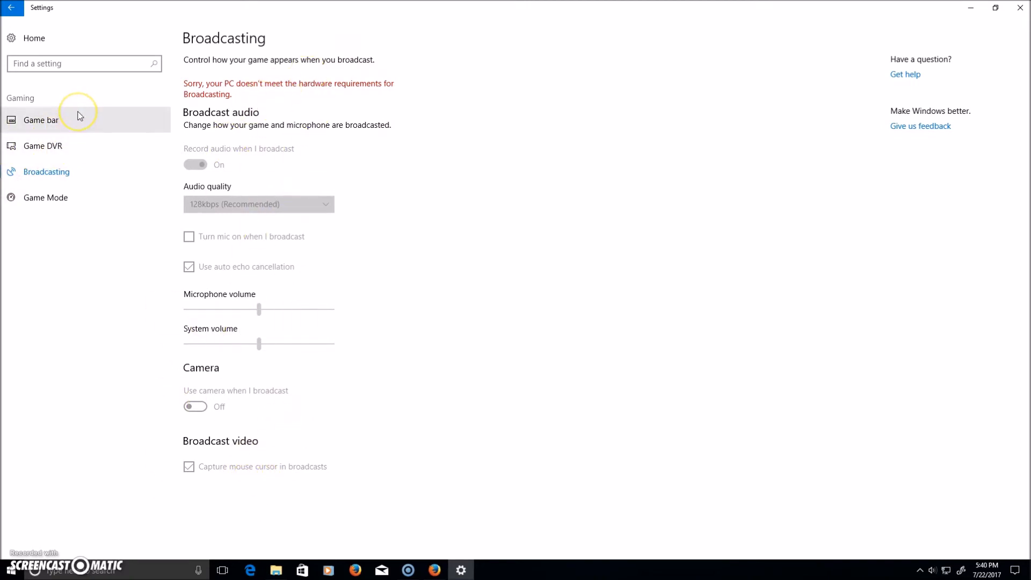
left_click(41, 120)
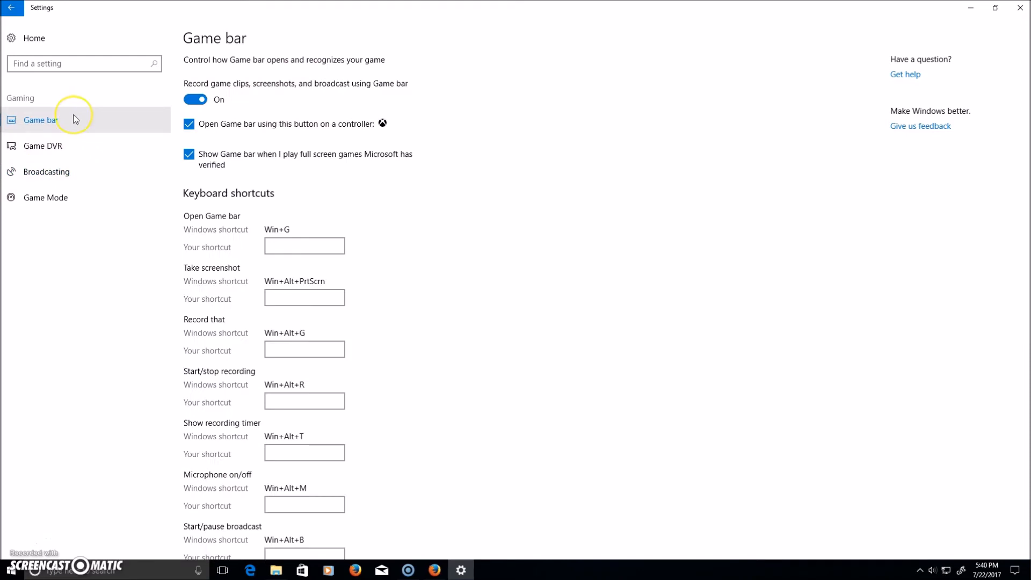
mouse_move(323, 70)
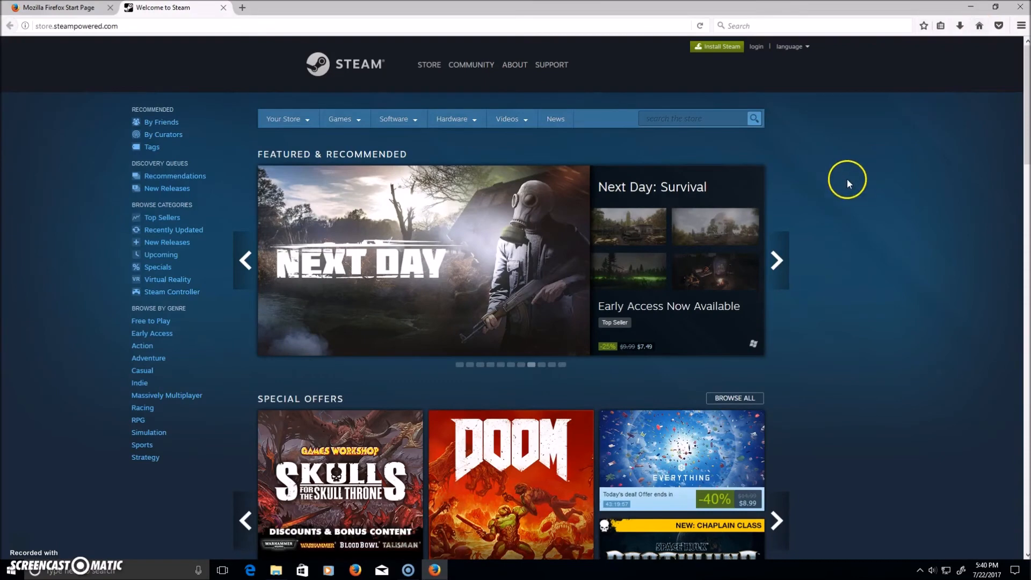
mouse_move(851, 181)
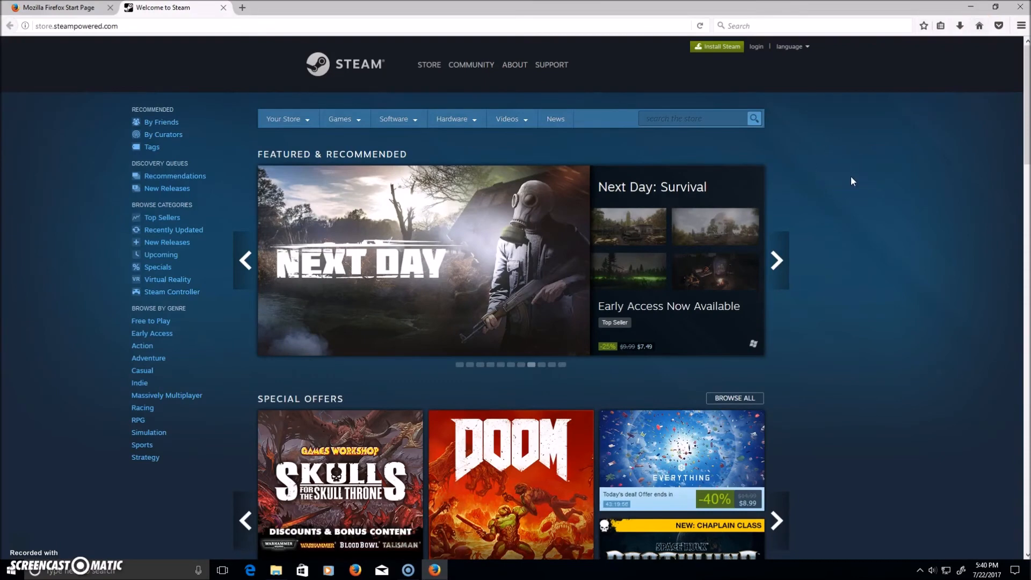
Bring Firefox back to the front on the store.steampowered.com Featured & Recommended page.
left_click(777, 261)
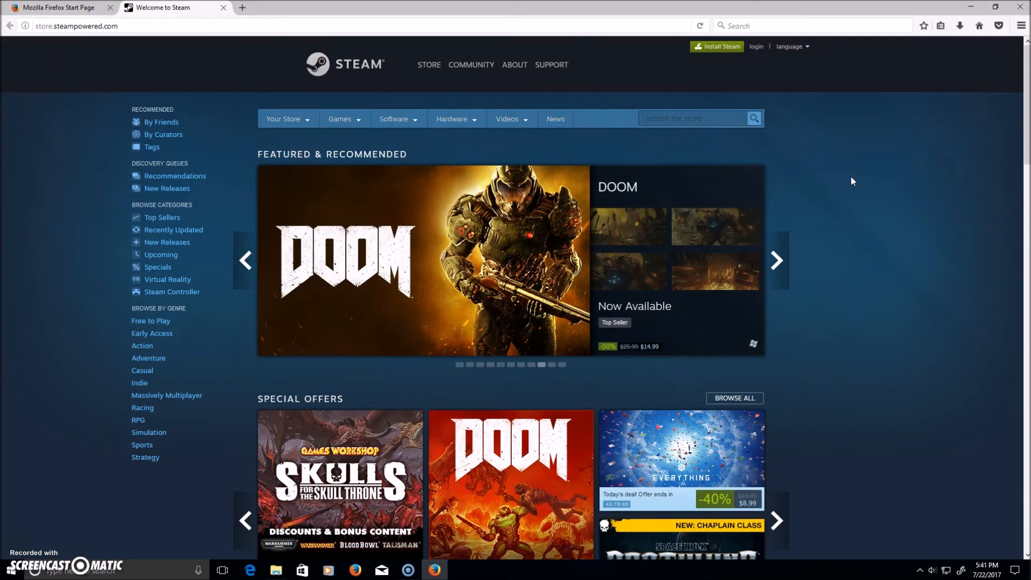
left_click(776, 260)
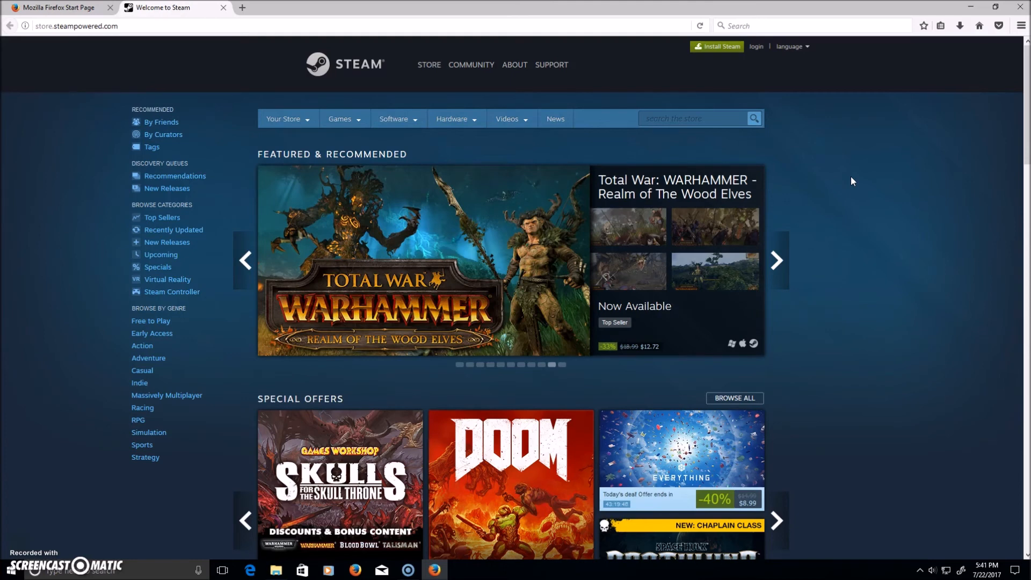
mouse_move(17, 549)
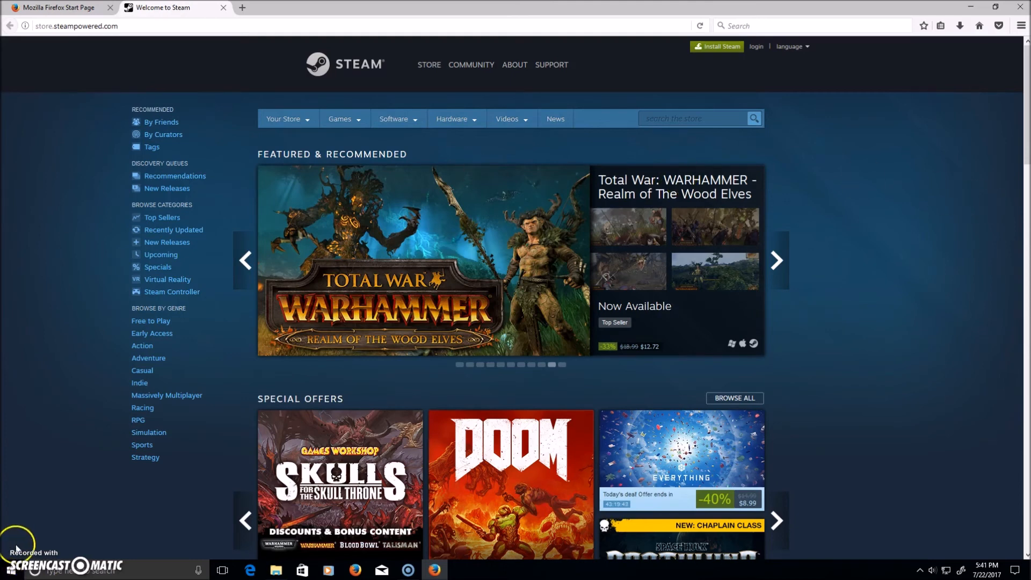